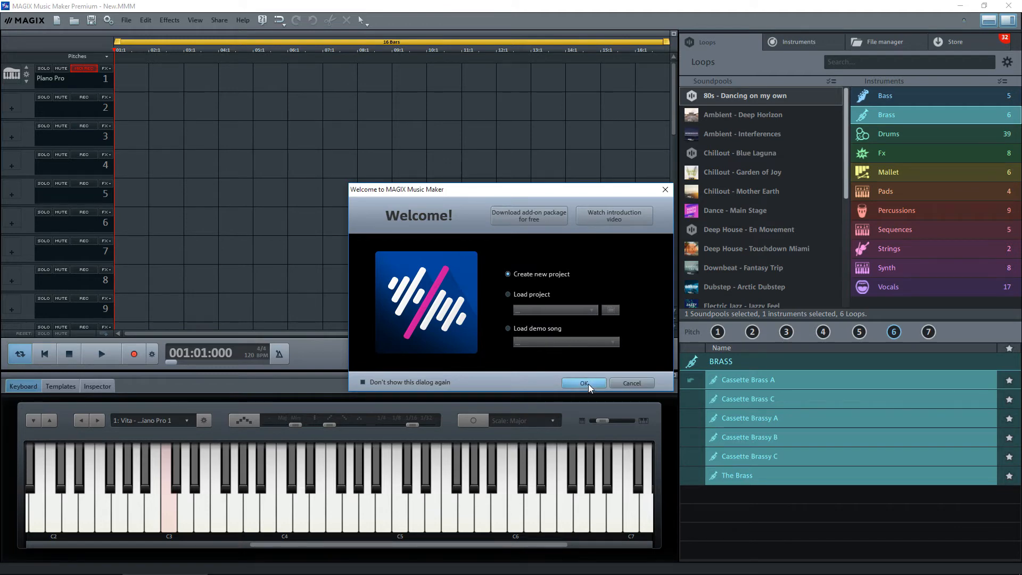
Step: Keep 'Create new project' selected in the Welcome dialog and confirm with OK
click(582, 383)
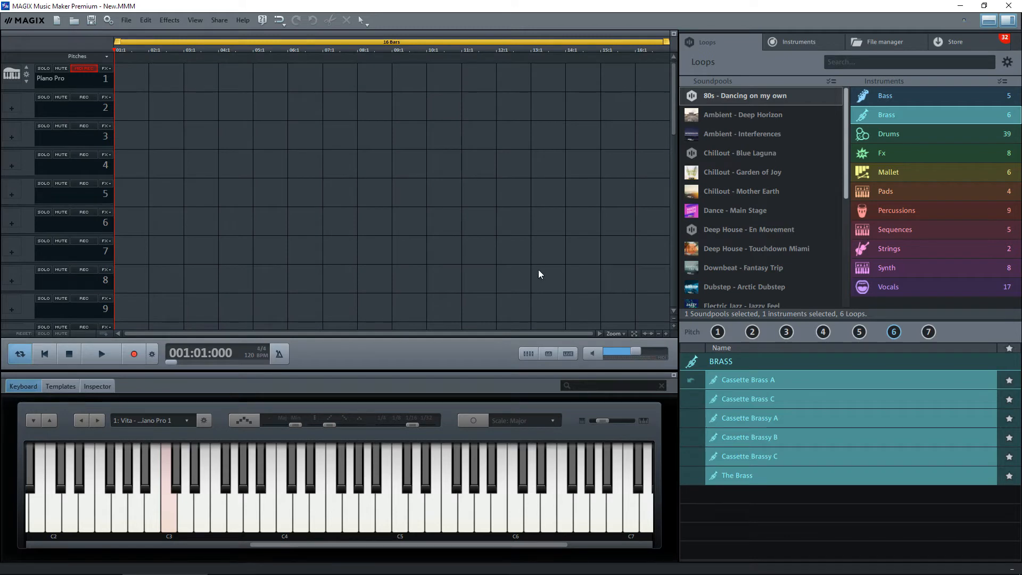
mouse_move(393, 214)
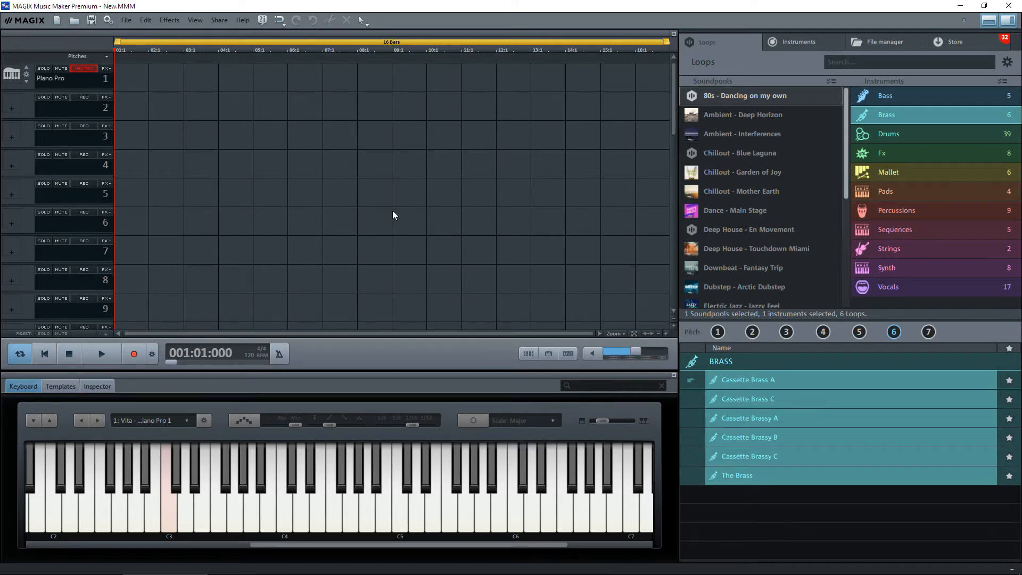
mouse_move(662, 88)
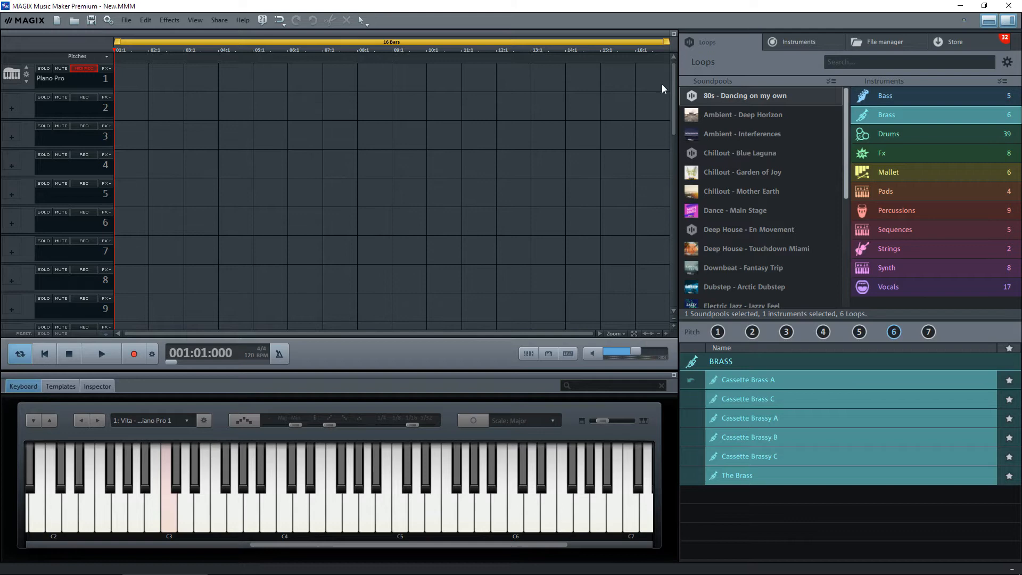
mouse_move(714, 85)
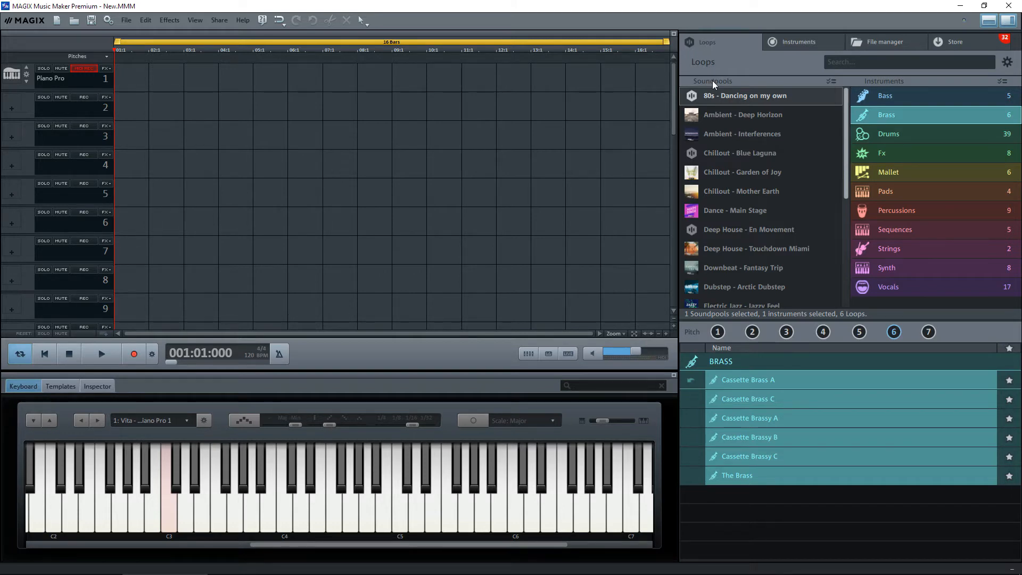
mouse_move(797, 42)
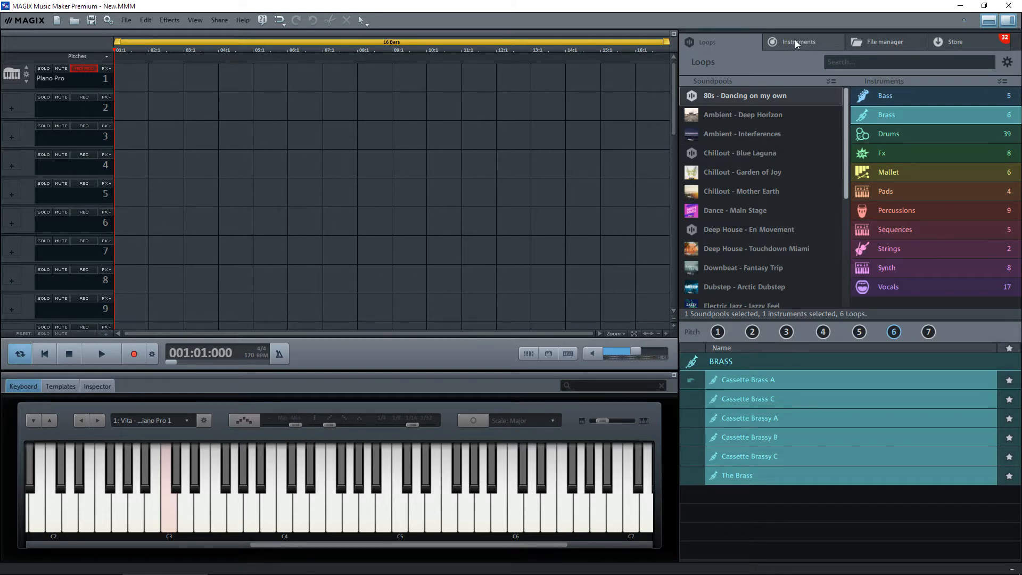
Step: Show the Instruments library and scroll down to the Vita instrument
click(799, 41)
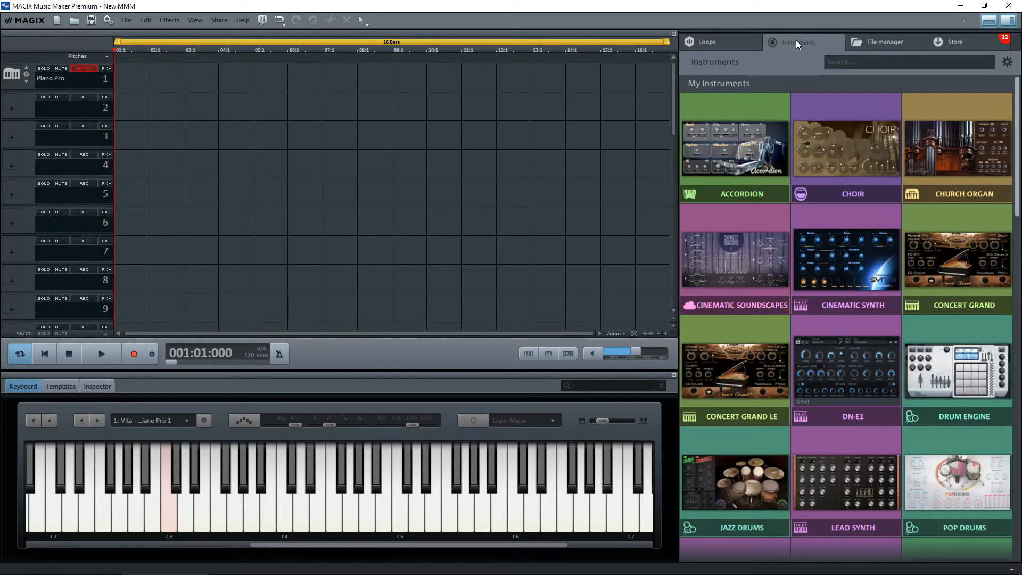
scroll(down, 3)
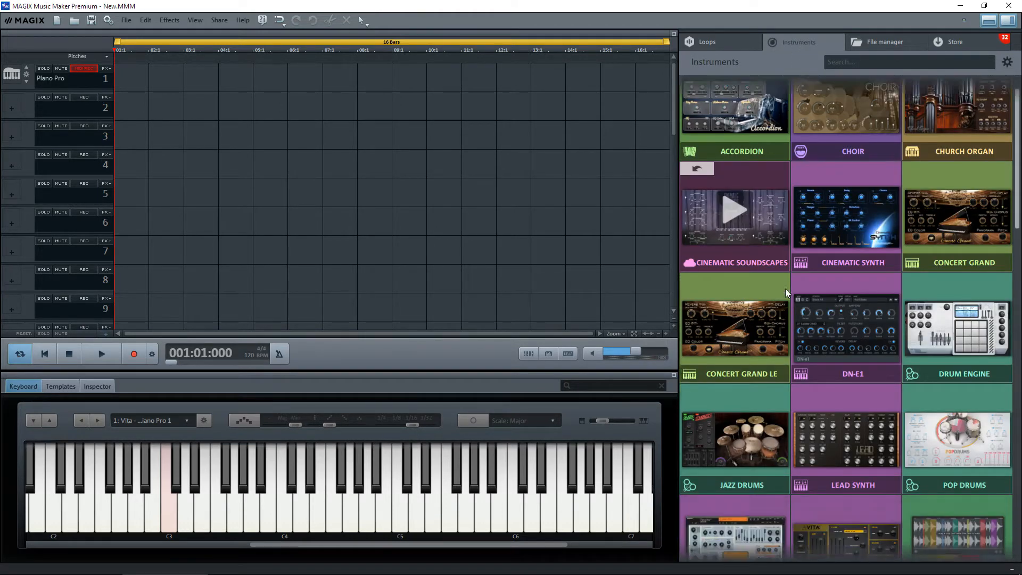
scroll(down, 3)
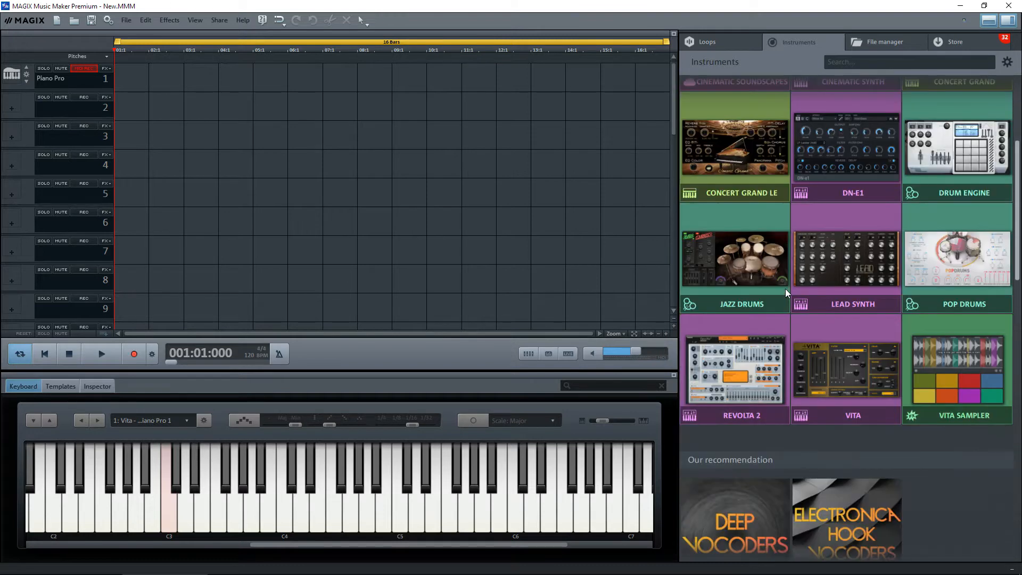
mouse_move(845, 363)
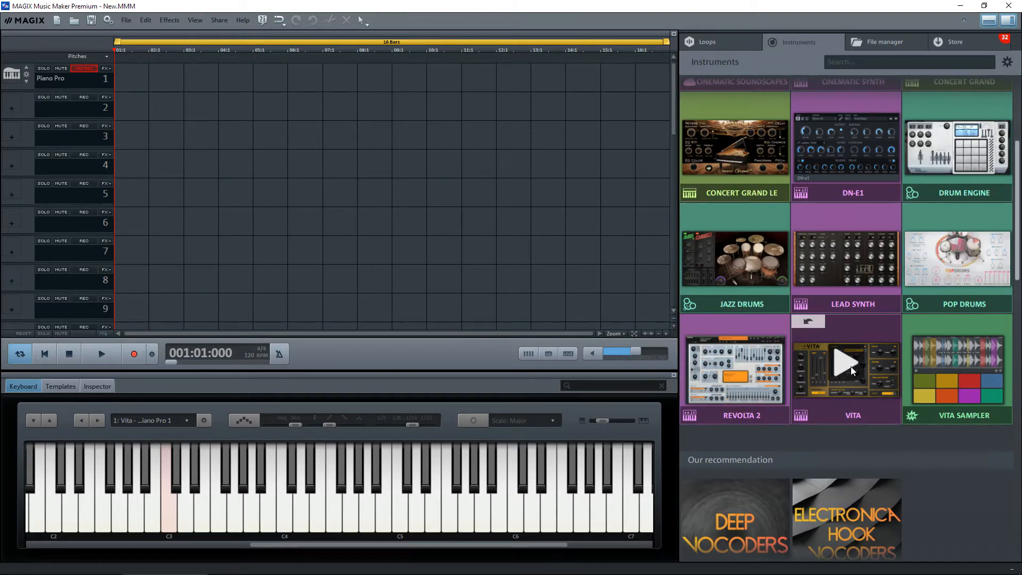
mouse_move(854, 390)
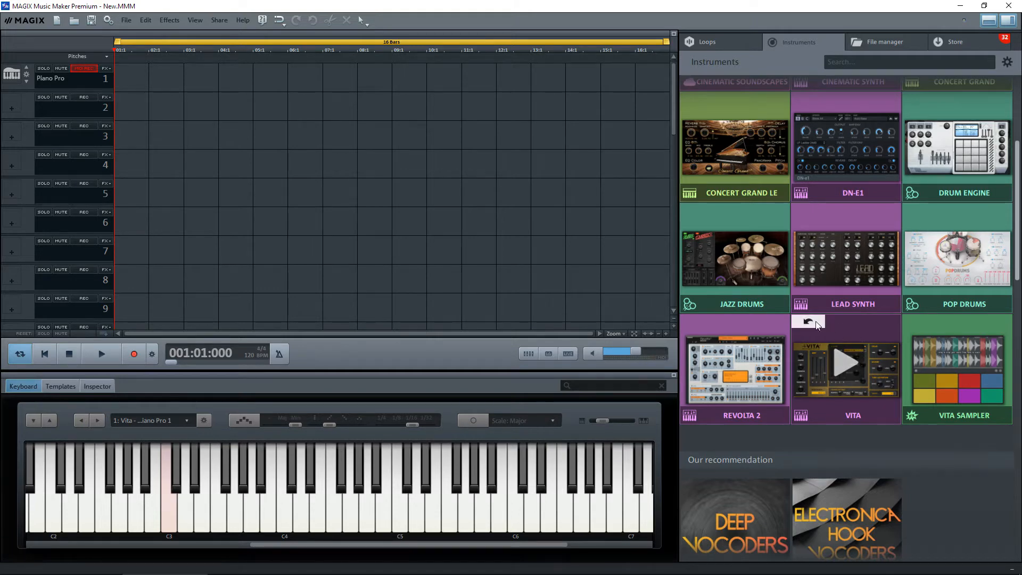
mouse_move(815, 324)
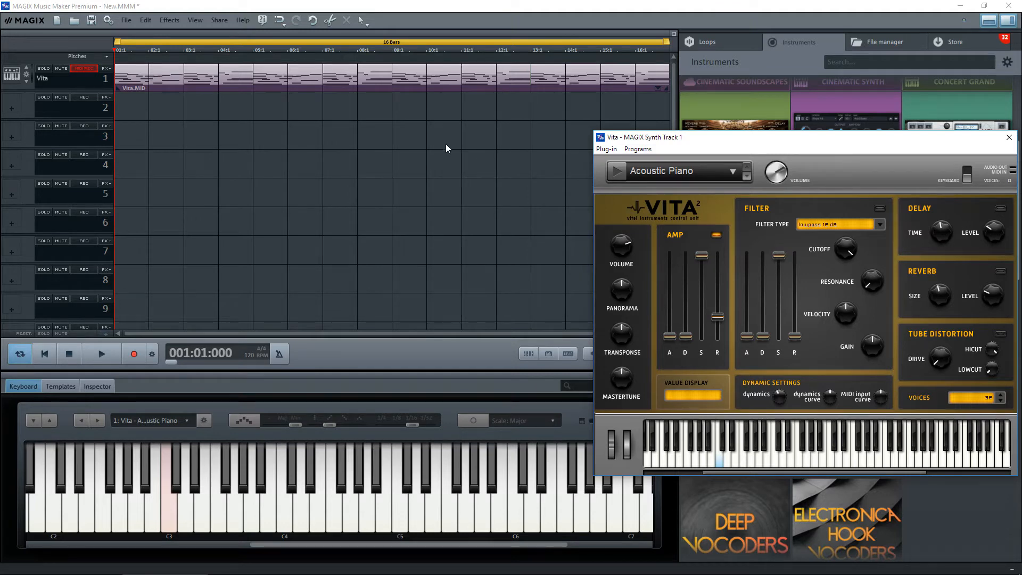
Step: Delete the Vita.MID object from track 1 and preview Vita's Acoustic Piano sound
click(303, 77)
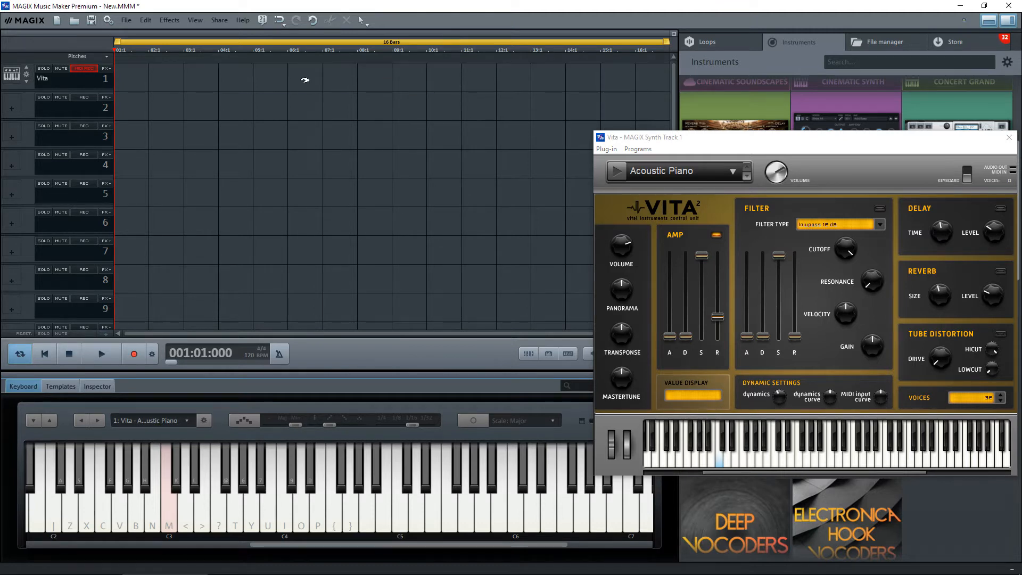
mouse_move(510, 127)
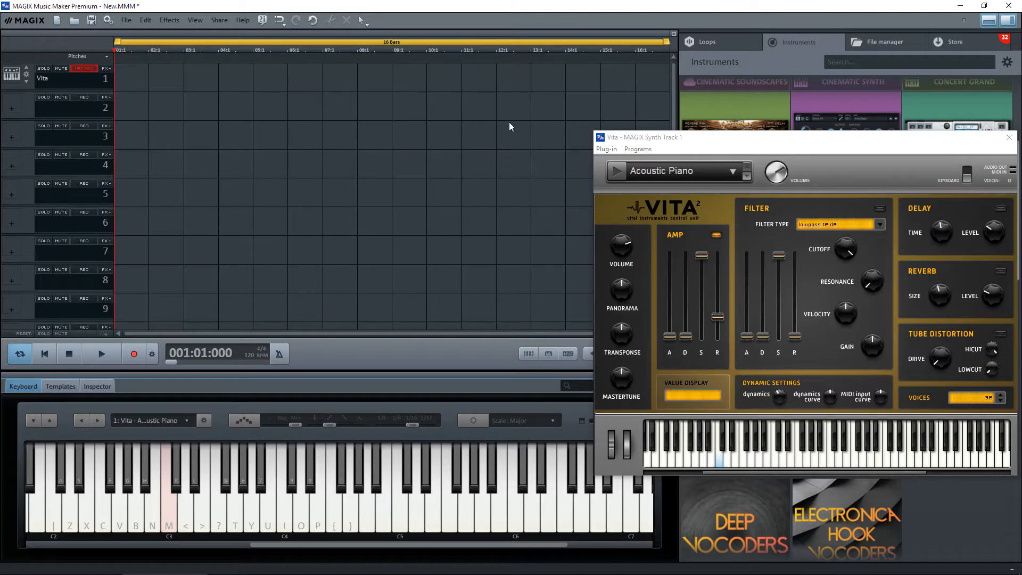
mouse_move(685, 174)
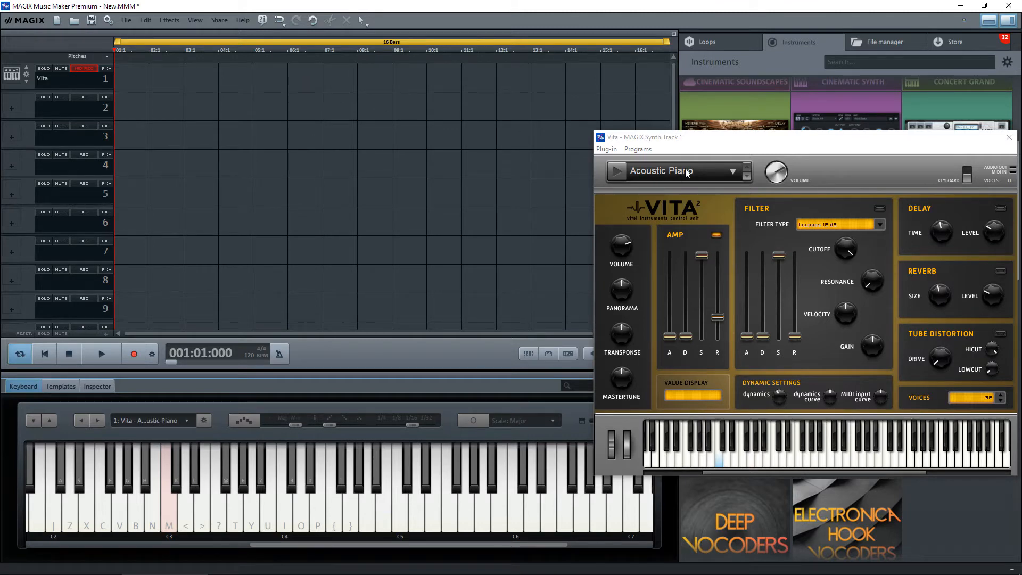
mouse_move(725, 464)
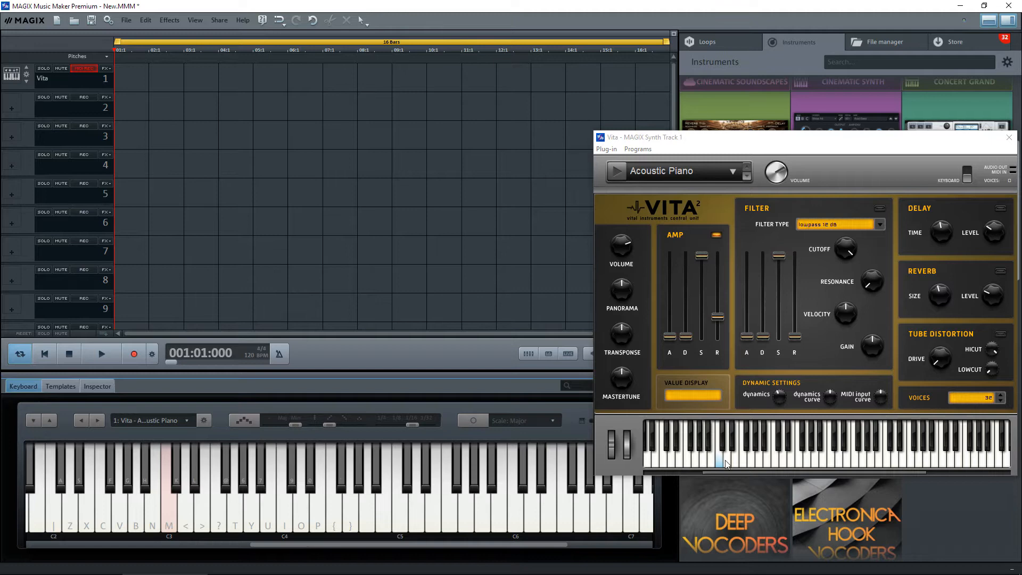
click(717, 460)
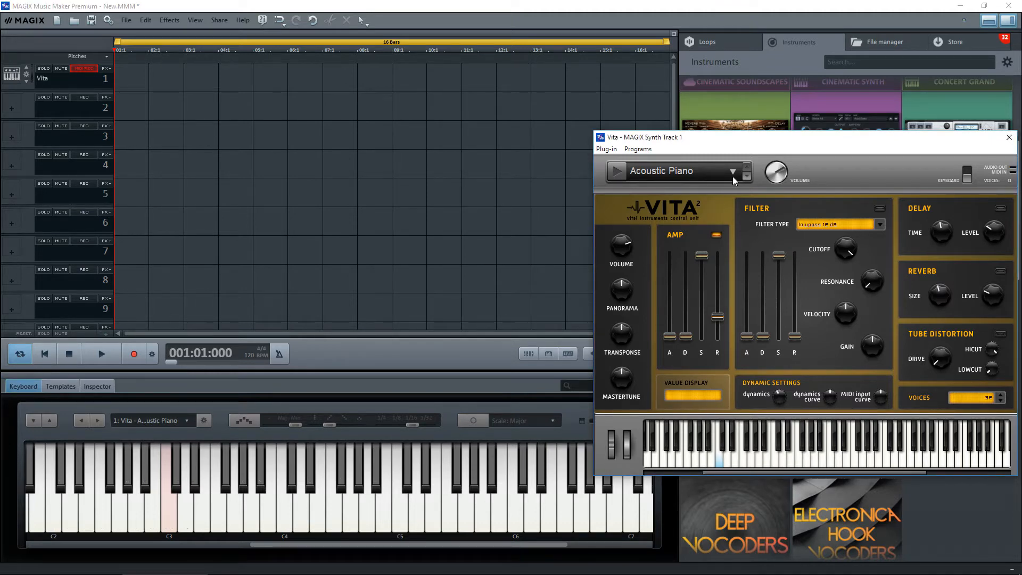
Step: Open Vita's preset library to pick Delay Bass under Vital Electric Basses
click(745, 171)
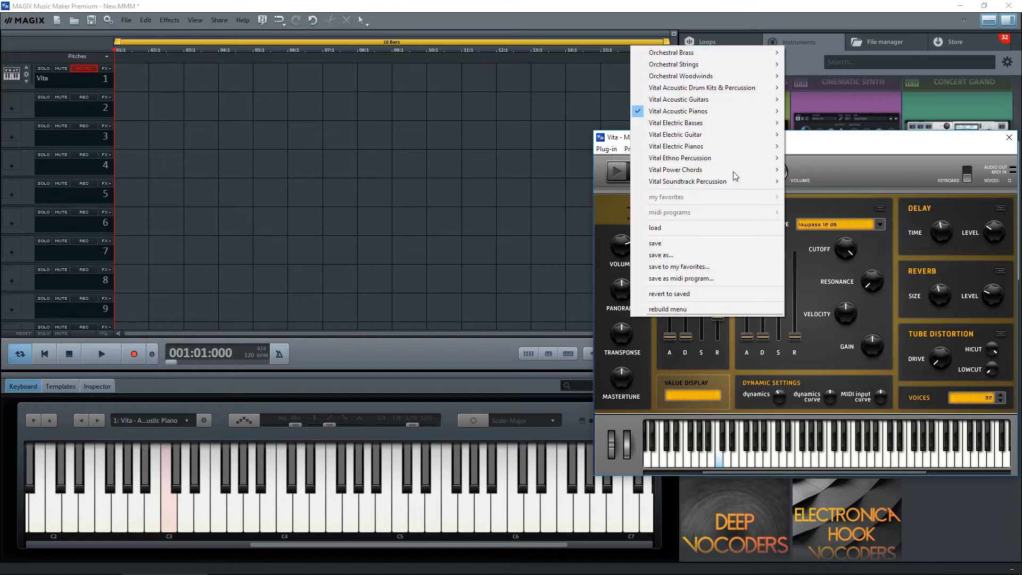
mouse_move(676, 135)
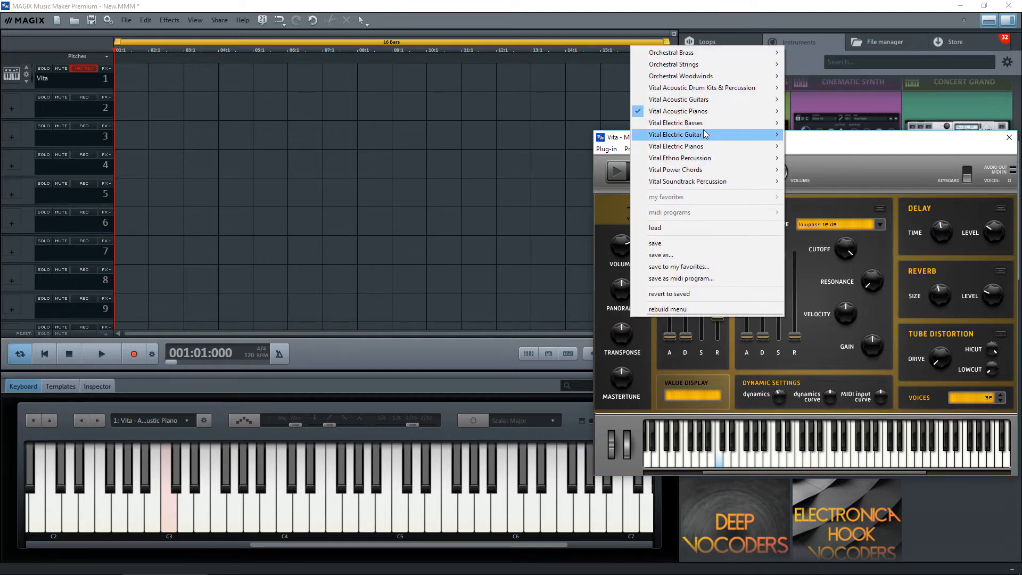
mouse_move(677, 122)
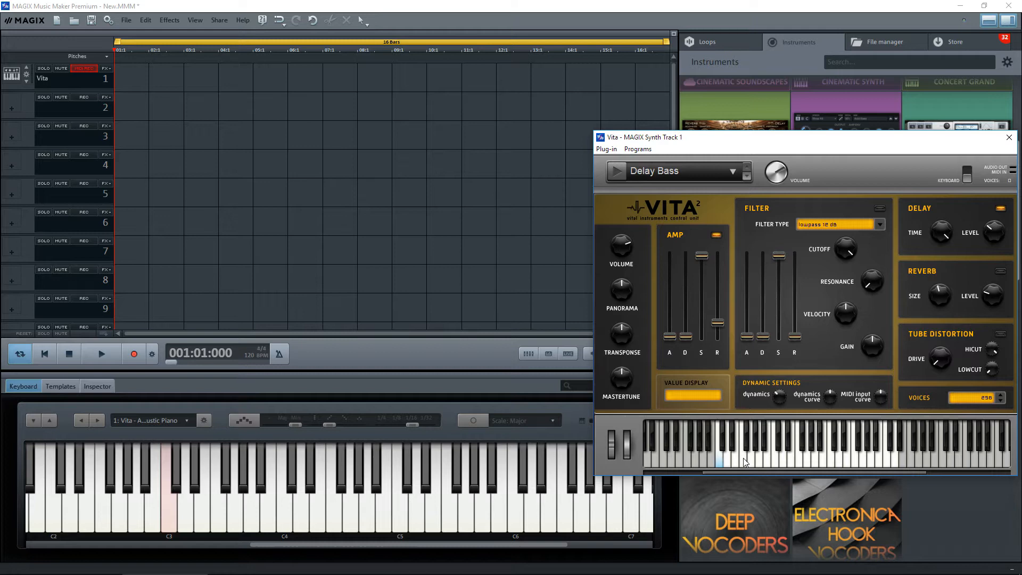
mouse_move(796, 461)
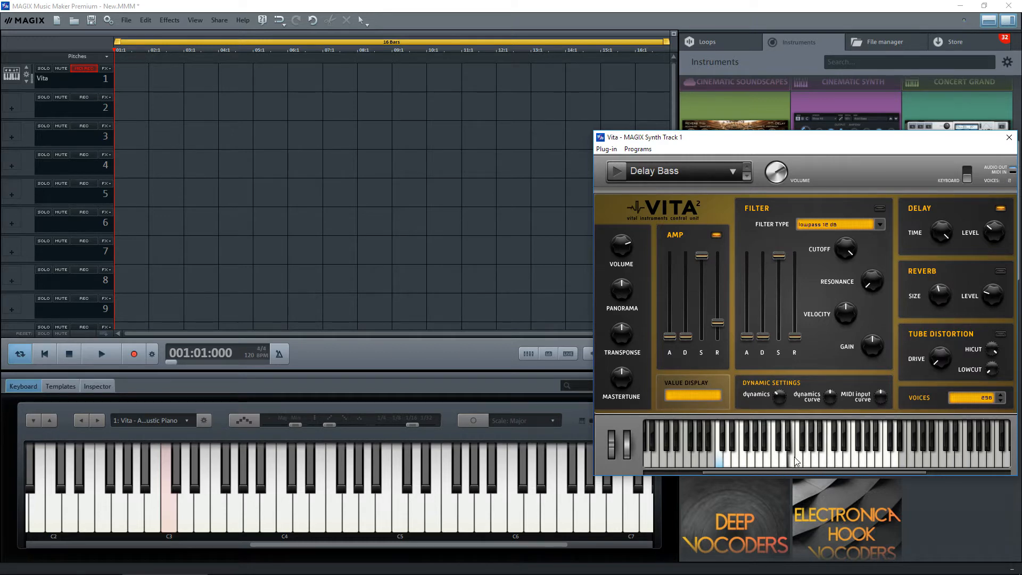
mouse_move(773, 453)
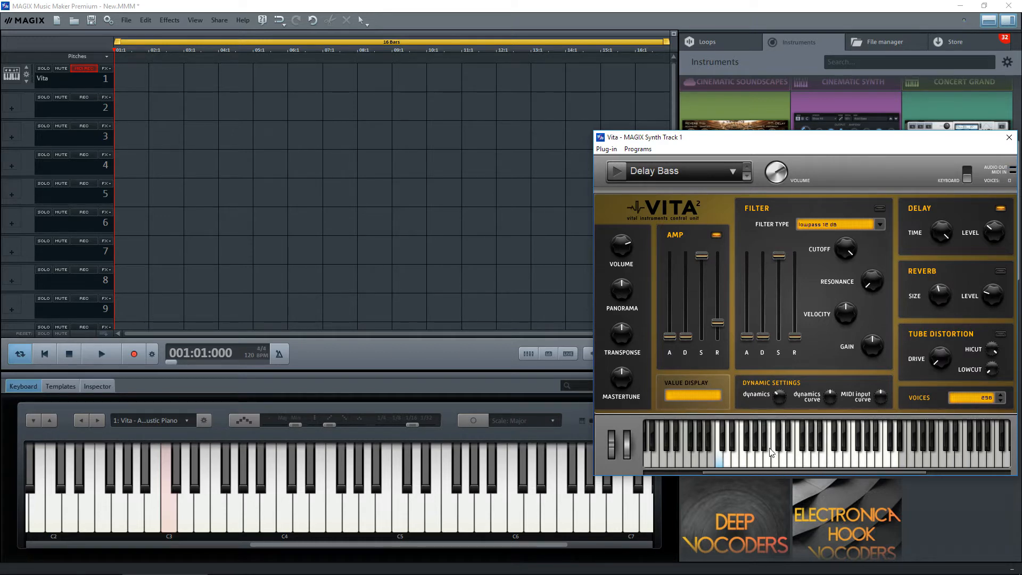
mouse_move(482, 167)
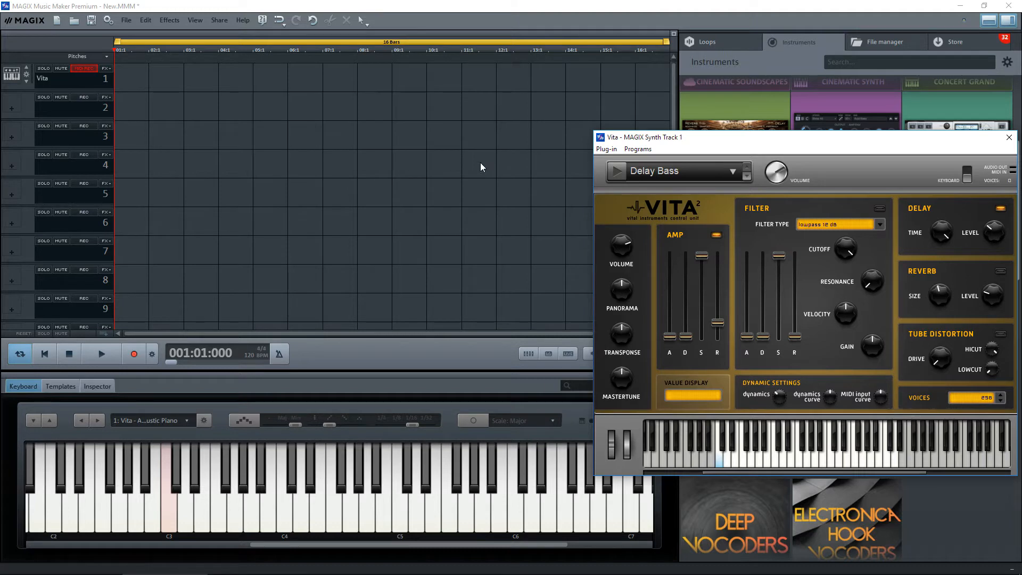
mouse_move(664, 41)
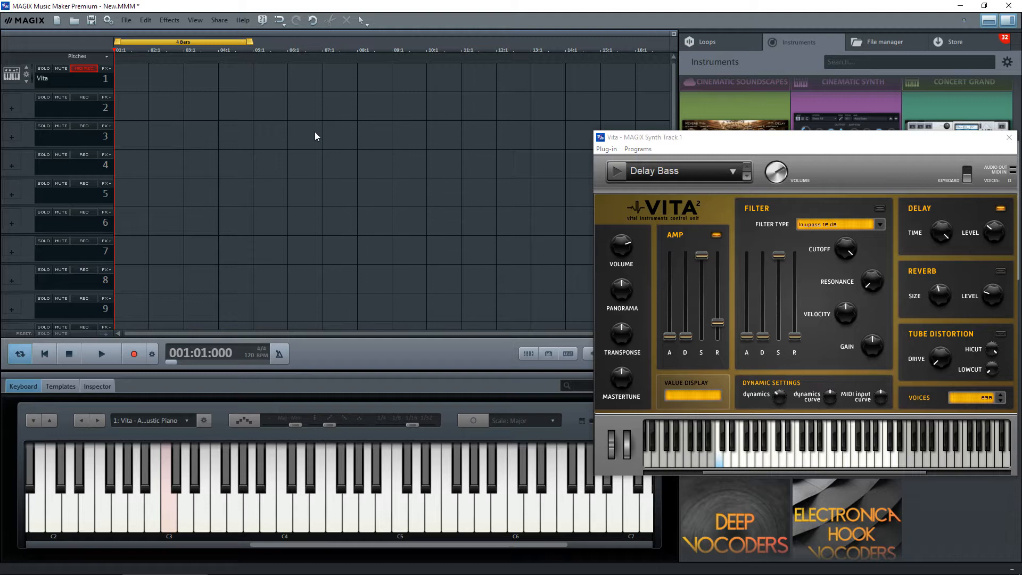
mouse_move(181, 523)
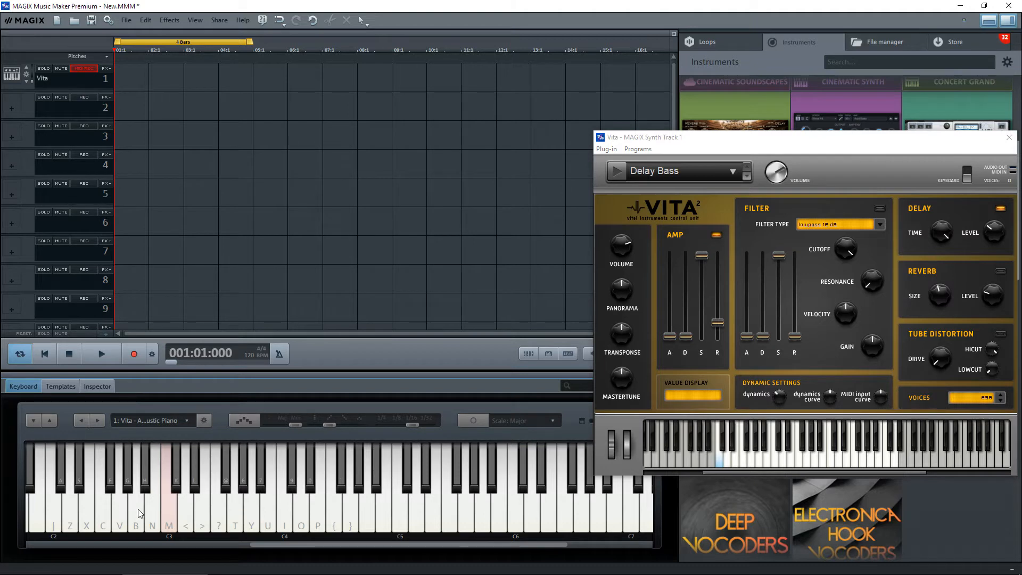
mouse_move(185, 520)
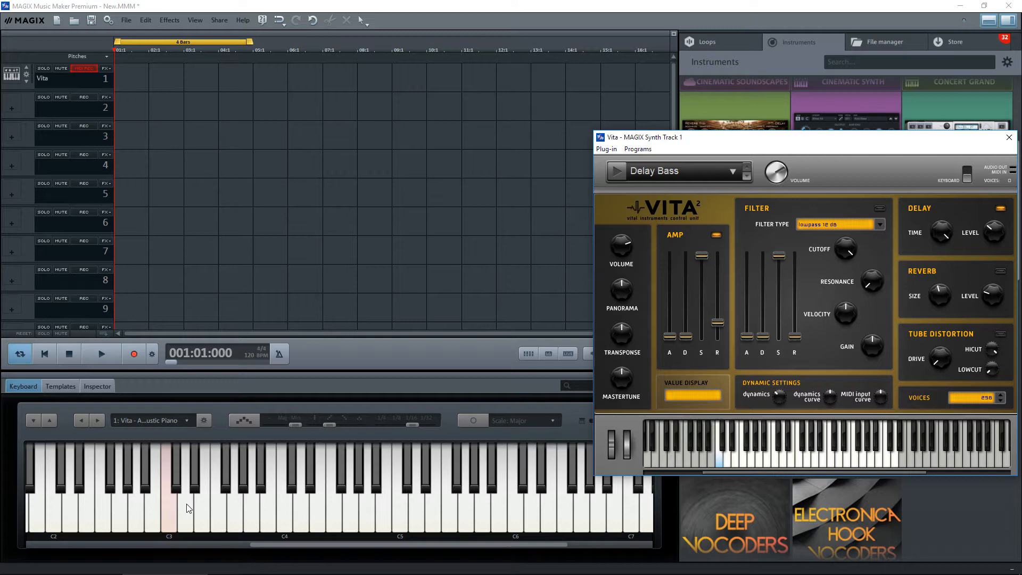
mouse_move(363, 546)
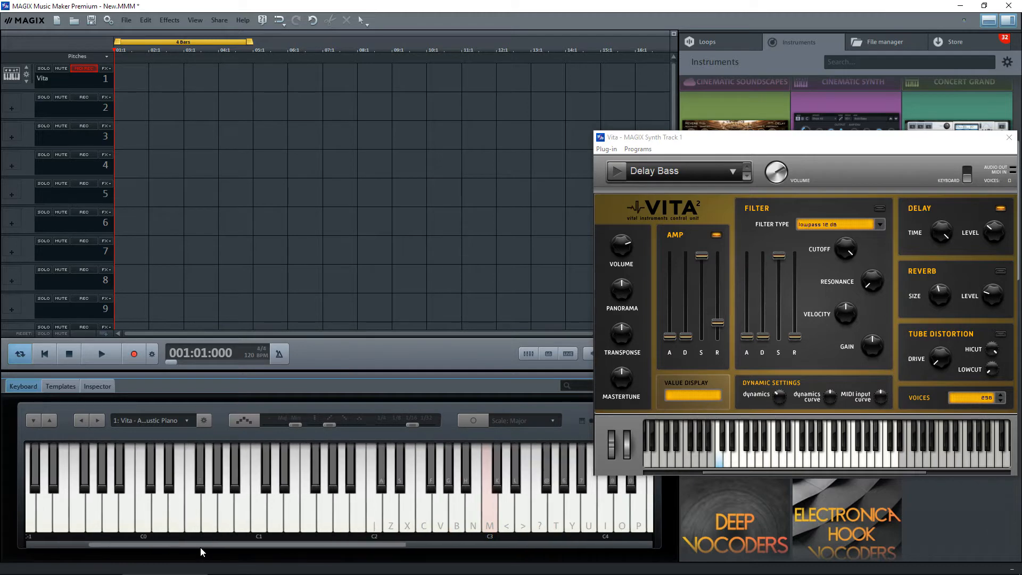
mouse_move(302, 528)
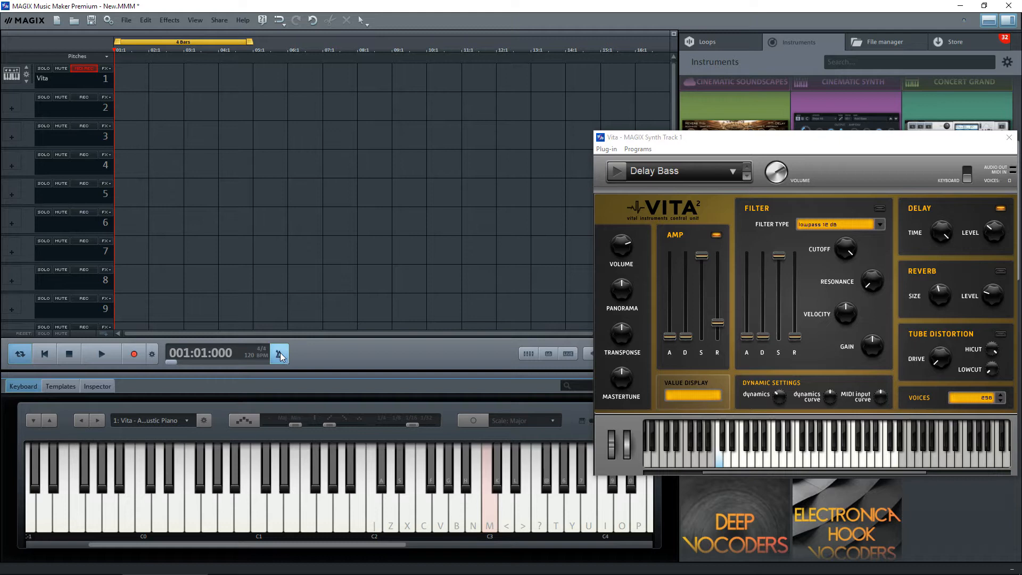
Step: Replace the 120 BPM tempo with 140 BPM in the Tap tempo dialog
click(279, 354)
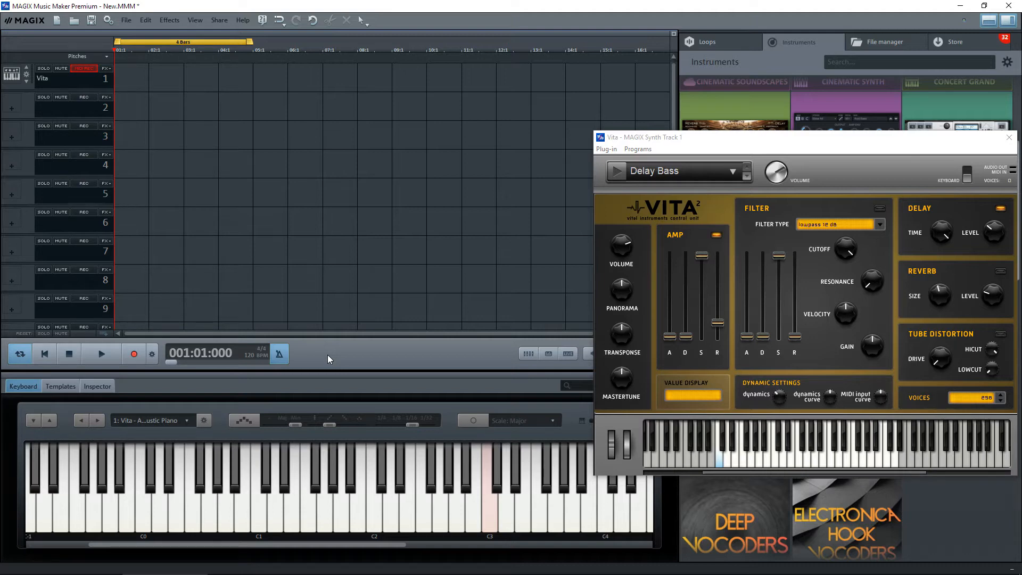
click(100, 353)
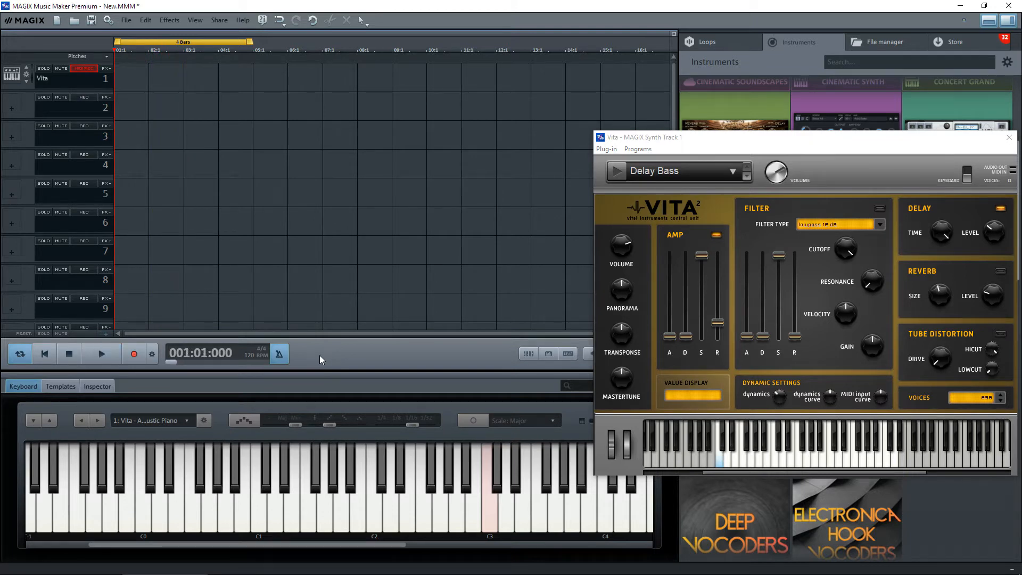
mouse_move(278, 354)
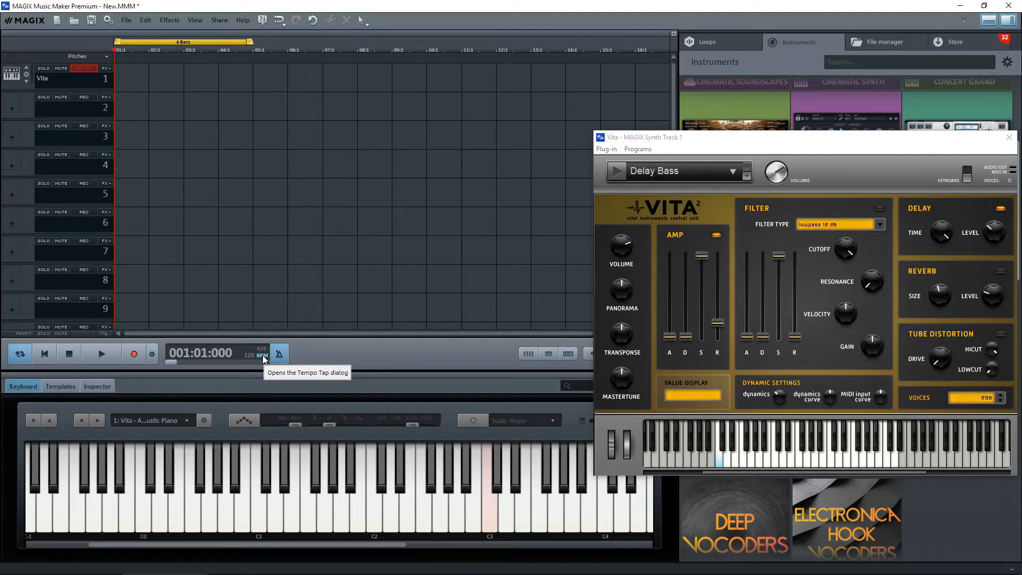
click(262, 354)
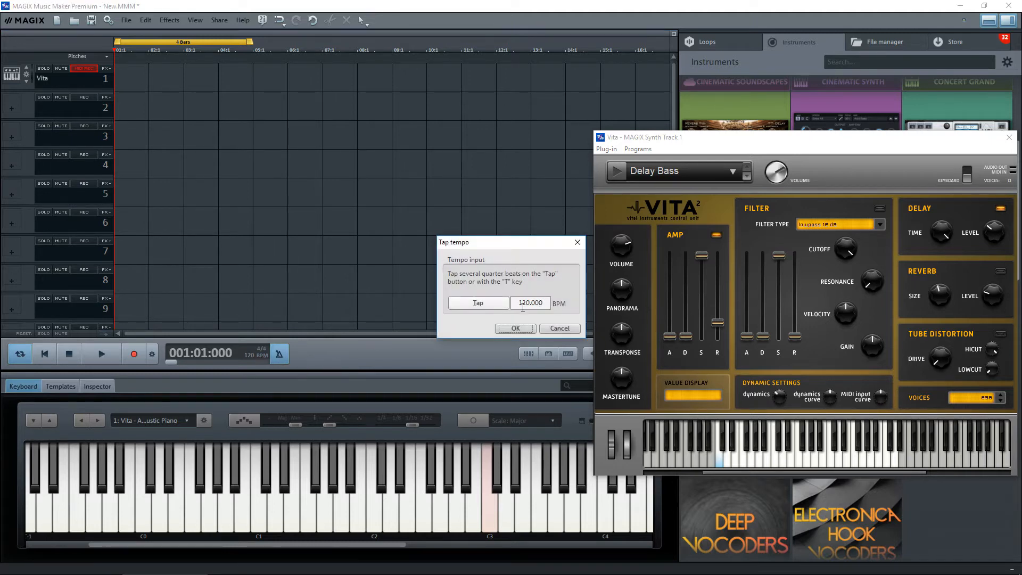
triple_click(530, 302)
text(1)
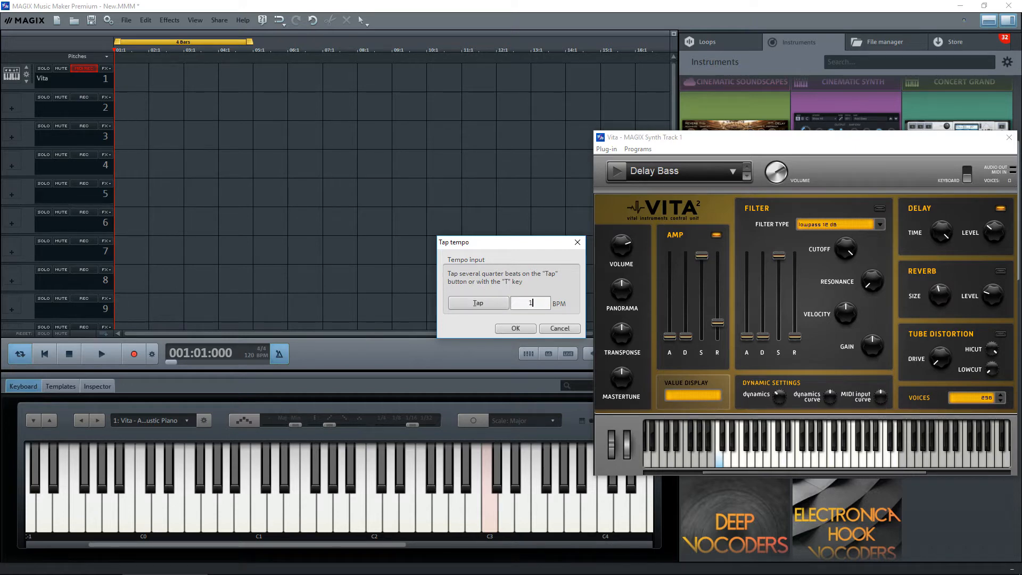
click(515, 328)
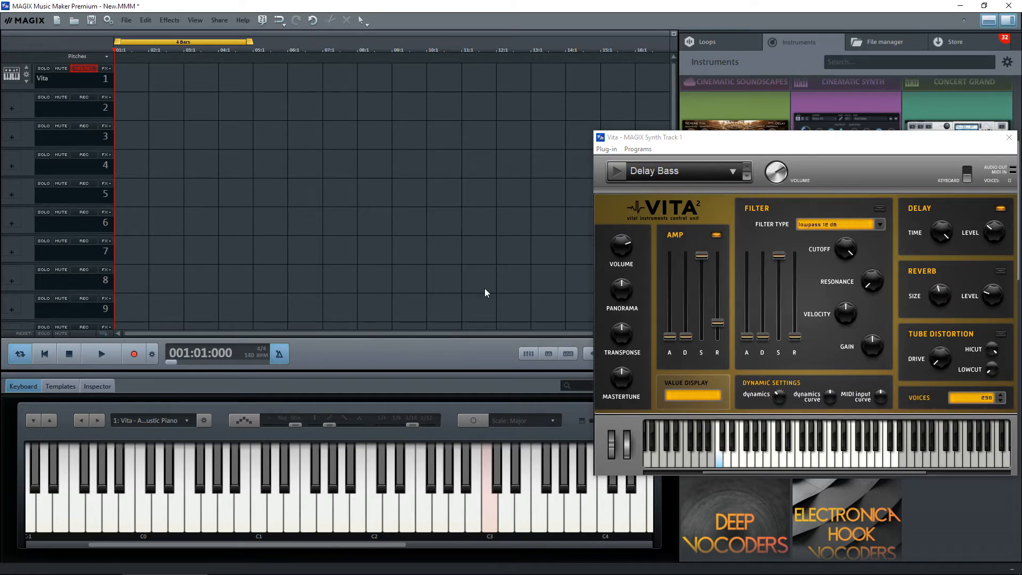
mouse_move(323, 362)
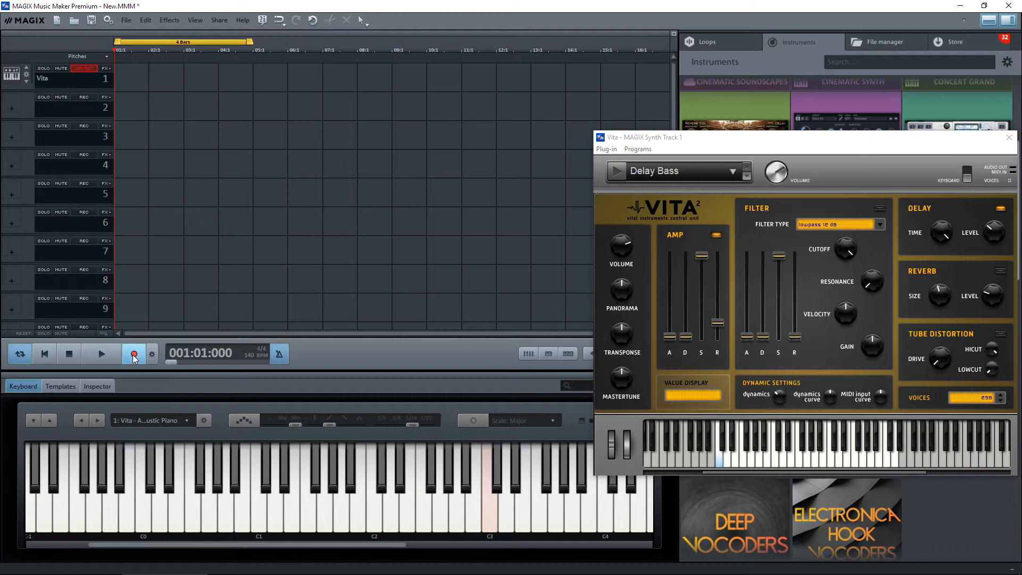
mouse_move(134, 353)
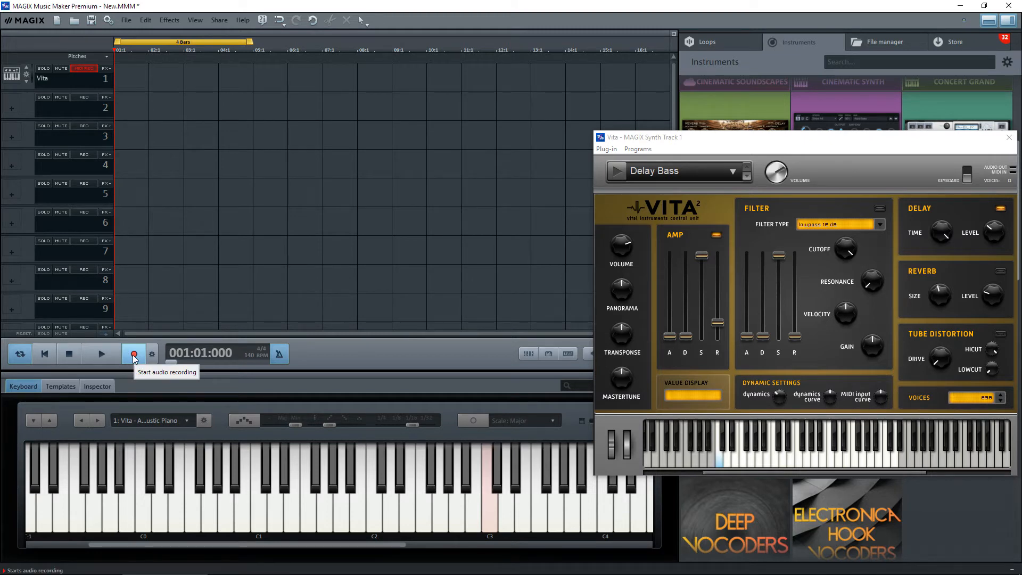
mouse_move(345, 519)
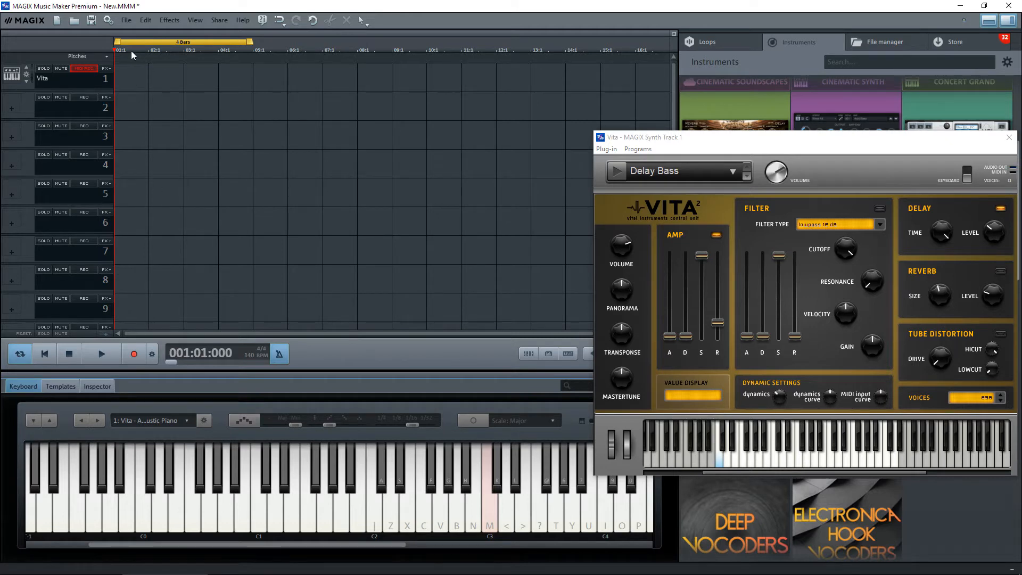
mouse_move(267, 156)
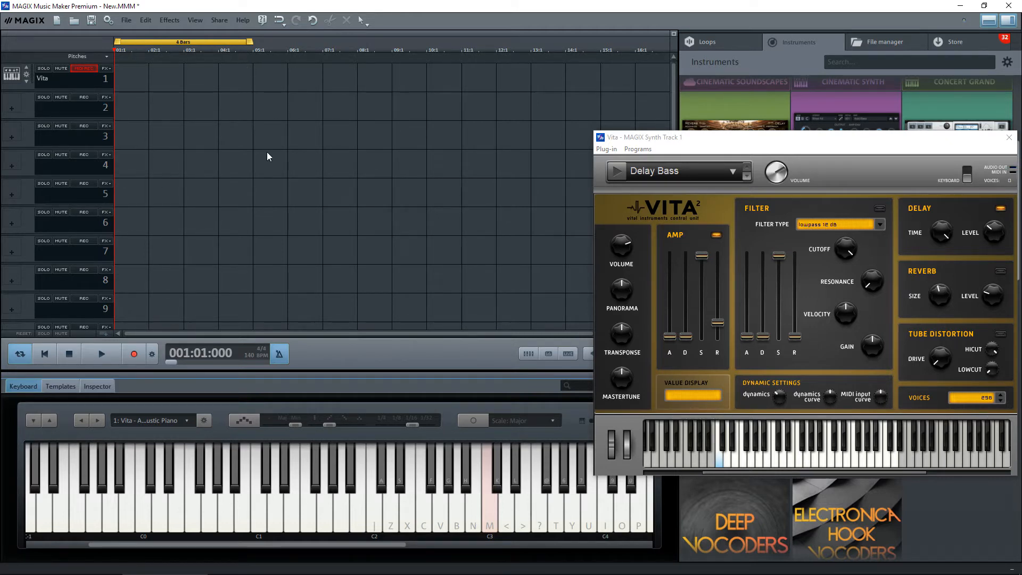
Step: Record a keyboard note into a four-bar MIDI object on track 1 and select it
click(133, 353)
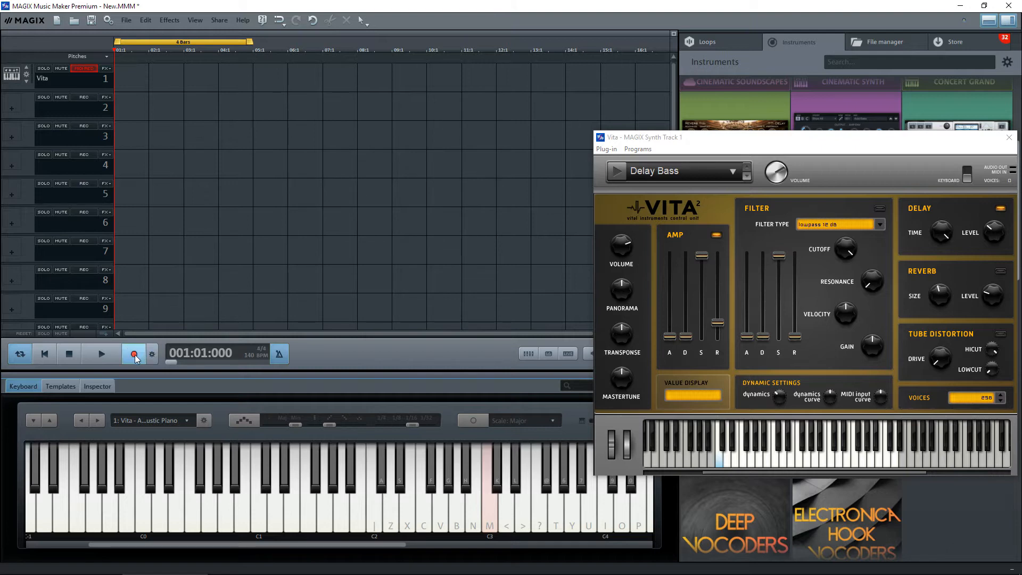
click(134, 353)
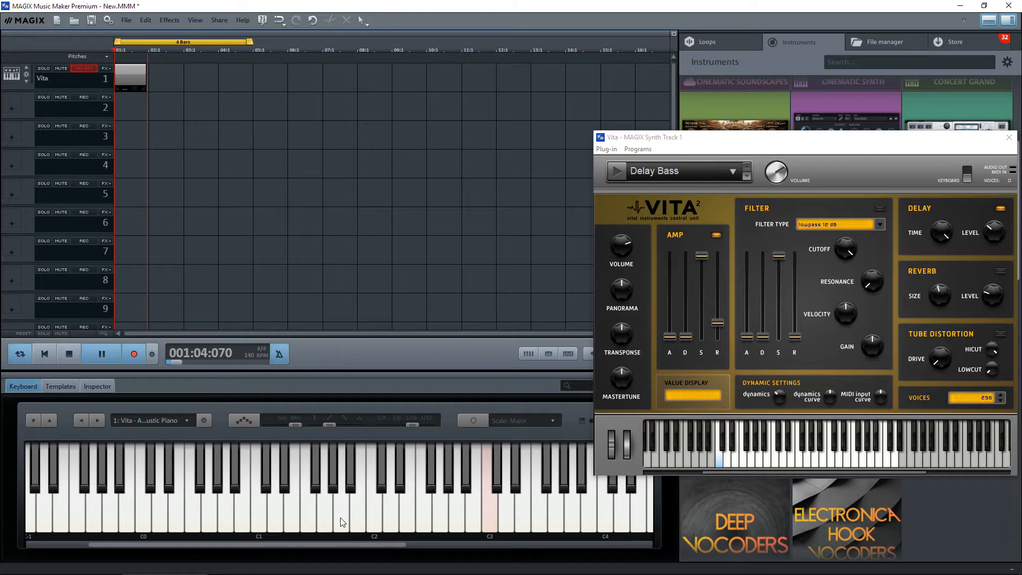
click(69, 353)
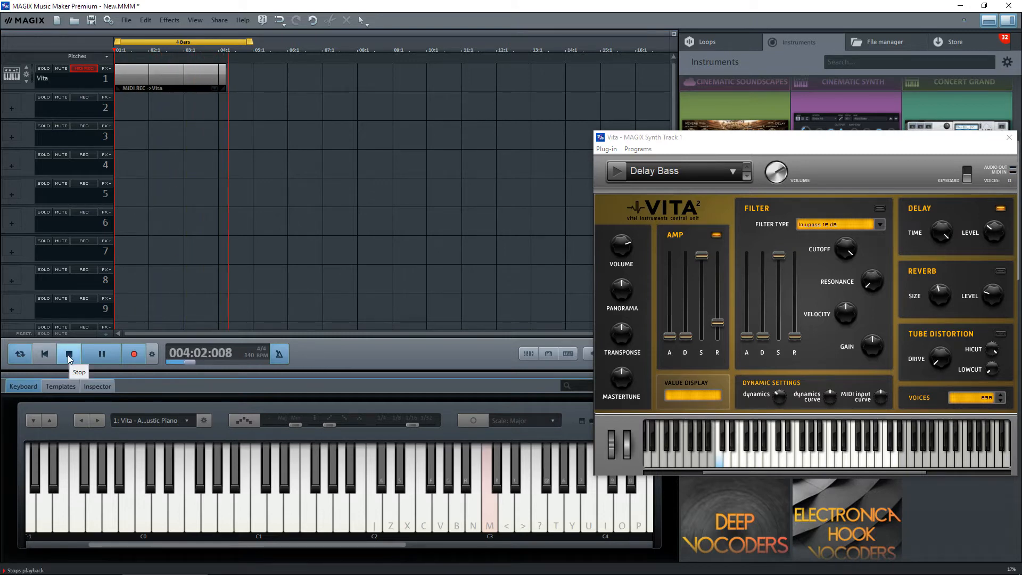
click(68, 353)
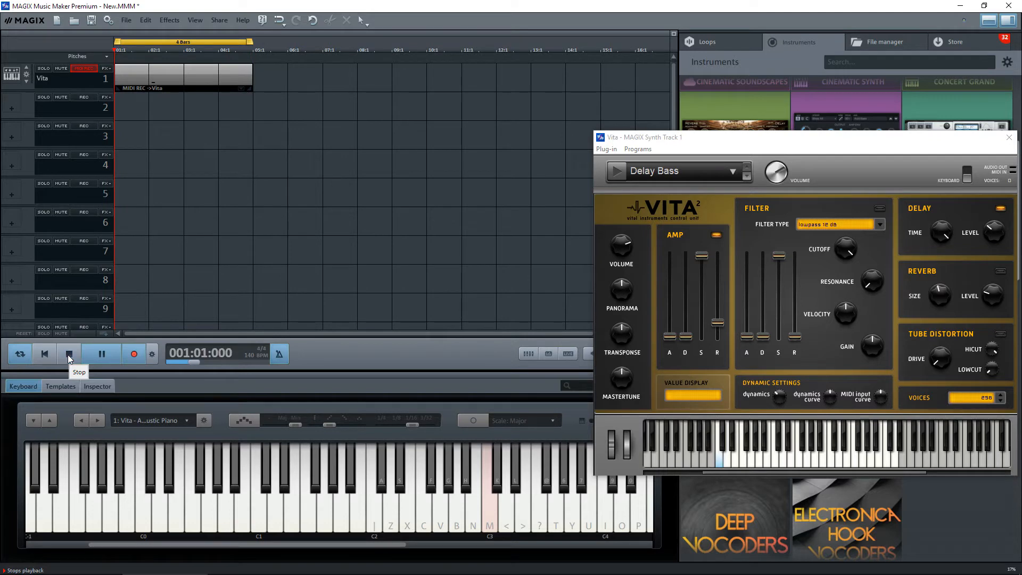
click(68, 354)
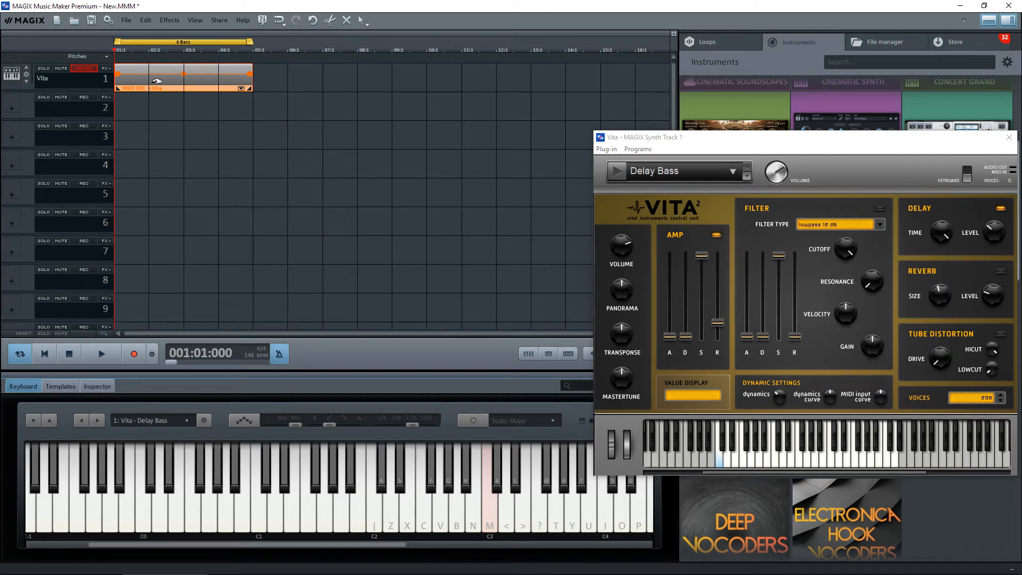
mouse_move(192, 82)
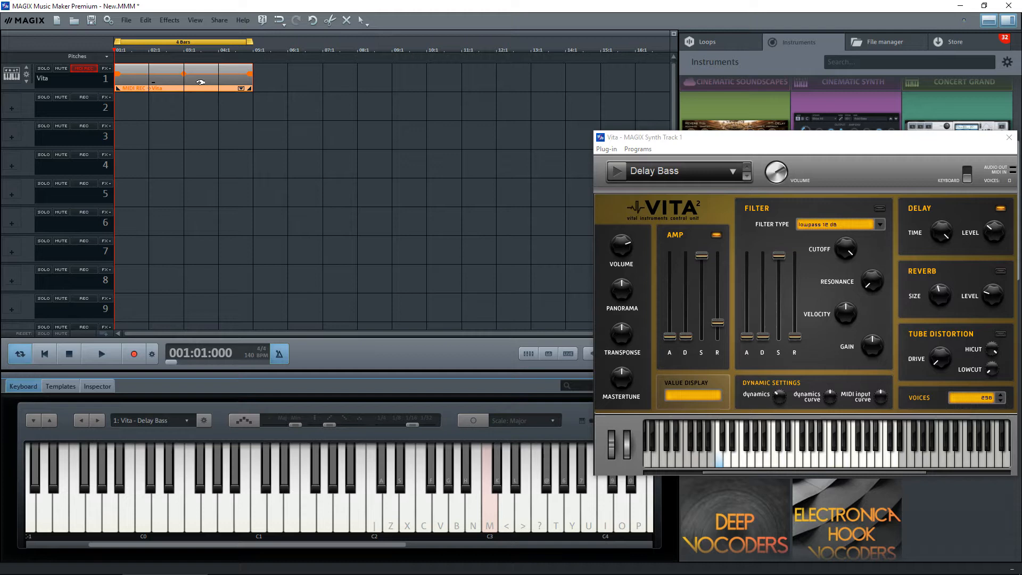
Step: Show the recorded object's single note in the MIDI editor via the Inspector tab
click(97, 386)
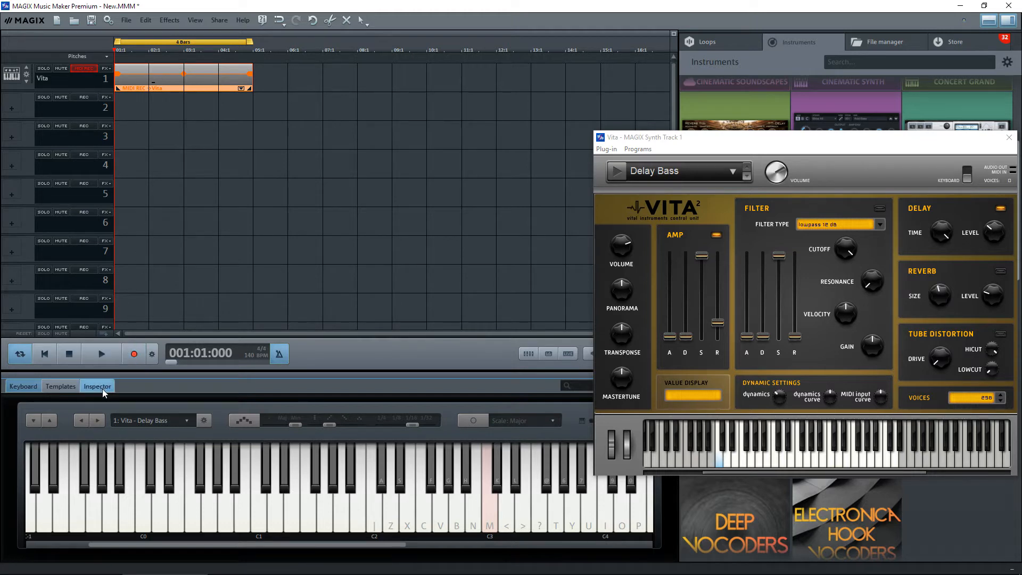
mouse_move(97, 386)
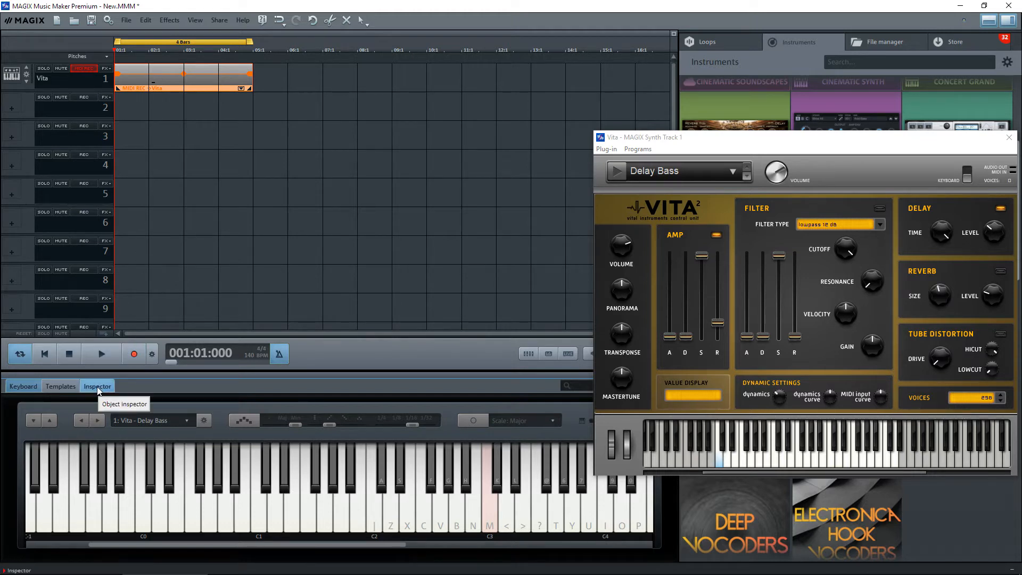
click(96, 386)
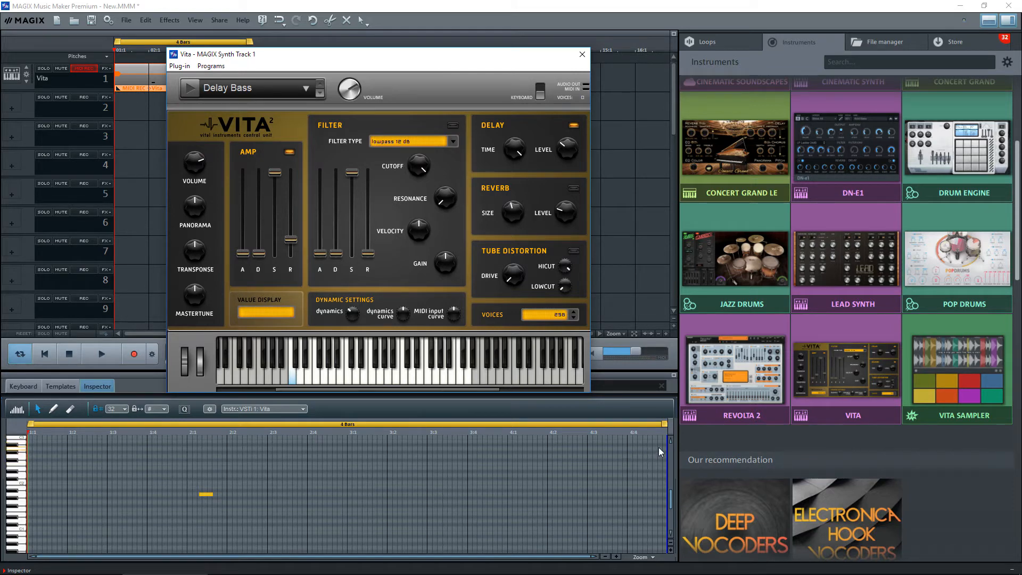
mouse_move(666, 456)
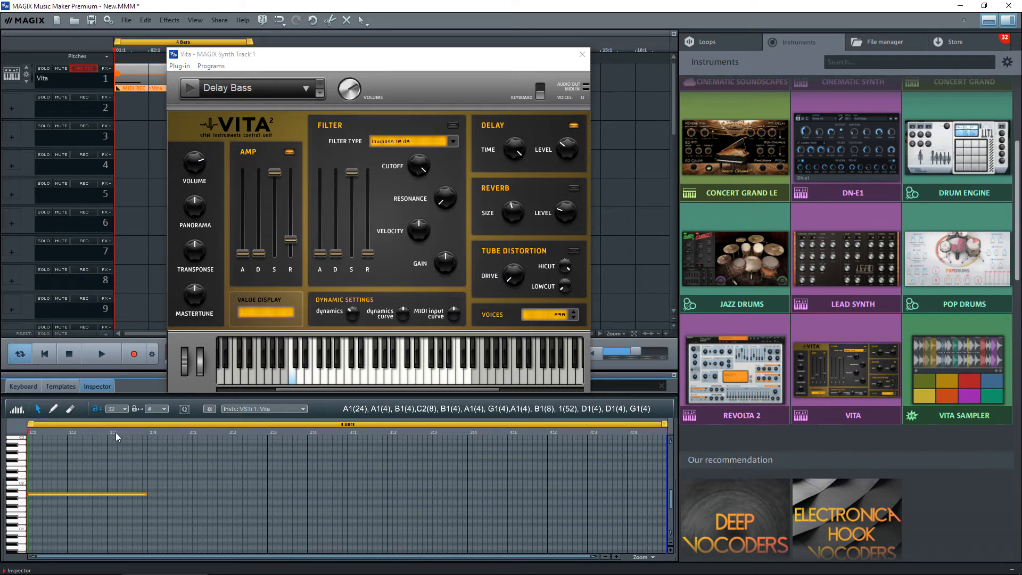
mouse_move(121, 440)
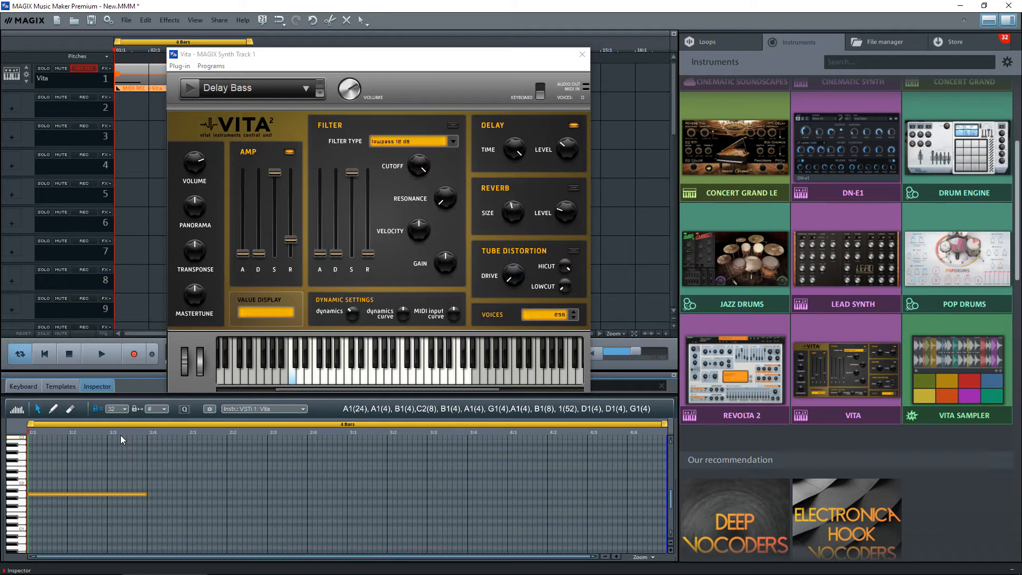
mouse_move(31, 450)
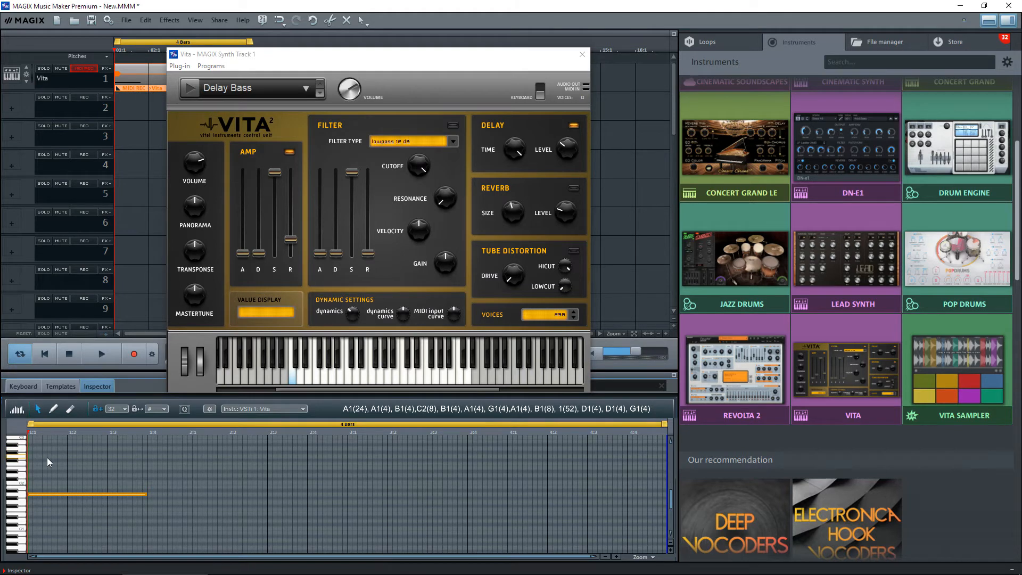
mouse_move(35, 447)
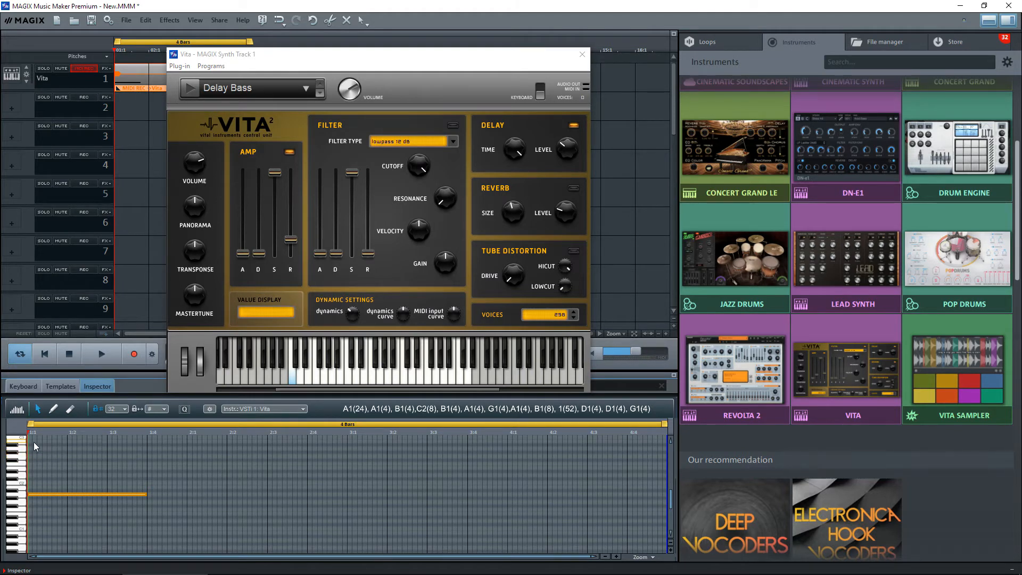
mouse_move(76, 460)
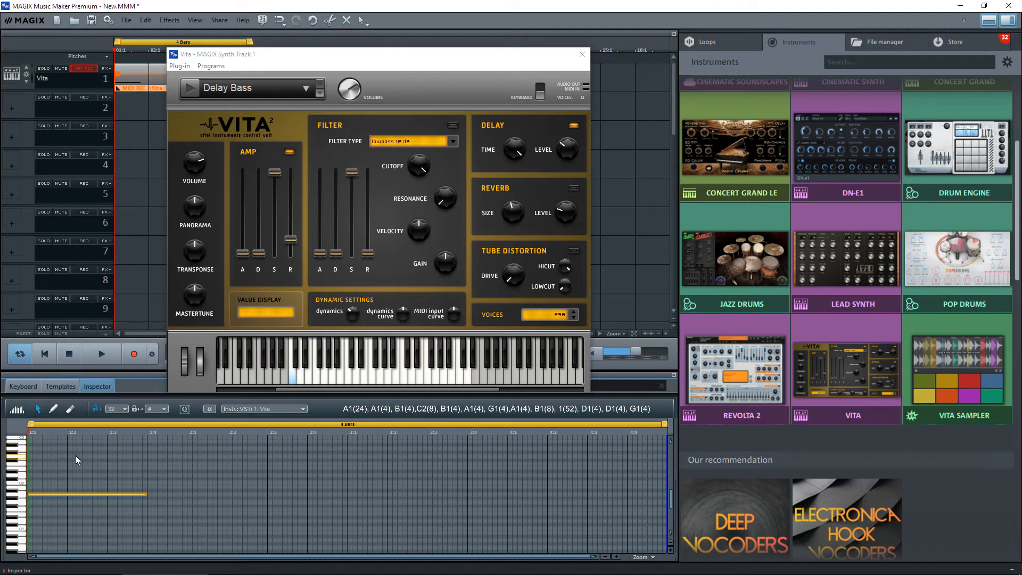
mouse_move(97, 465)
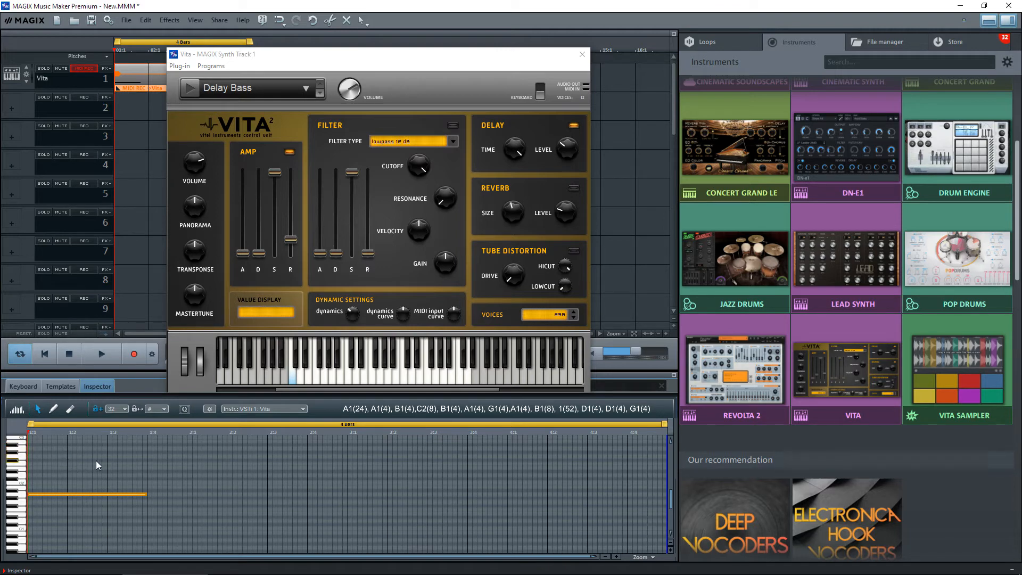
mouse_move(194, 471)
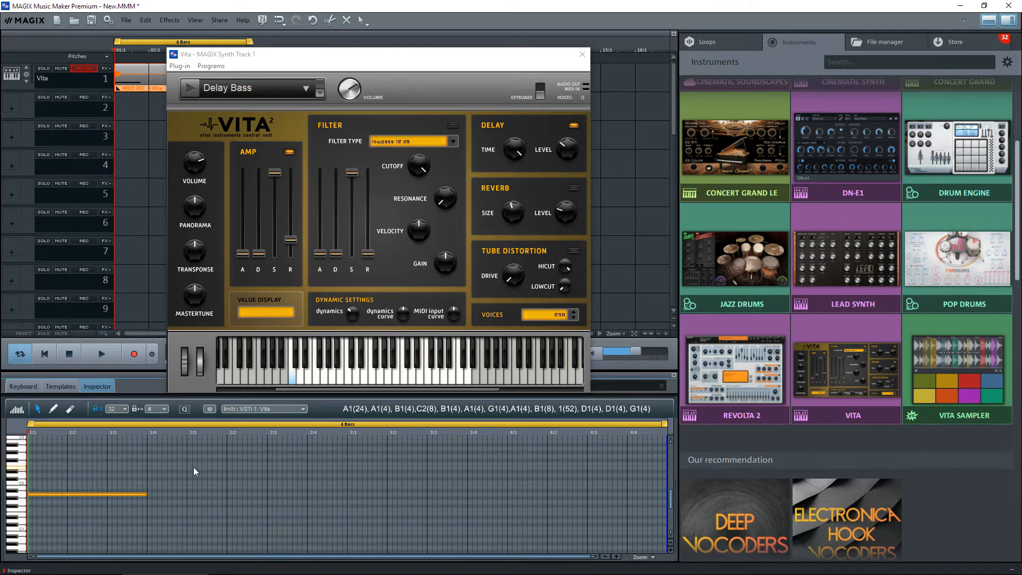
mouse_move(155, 481)
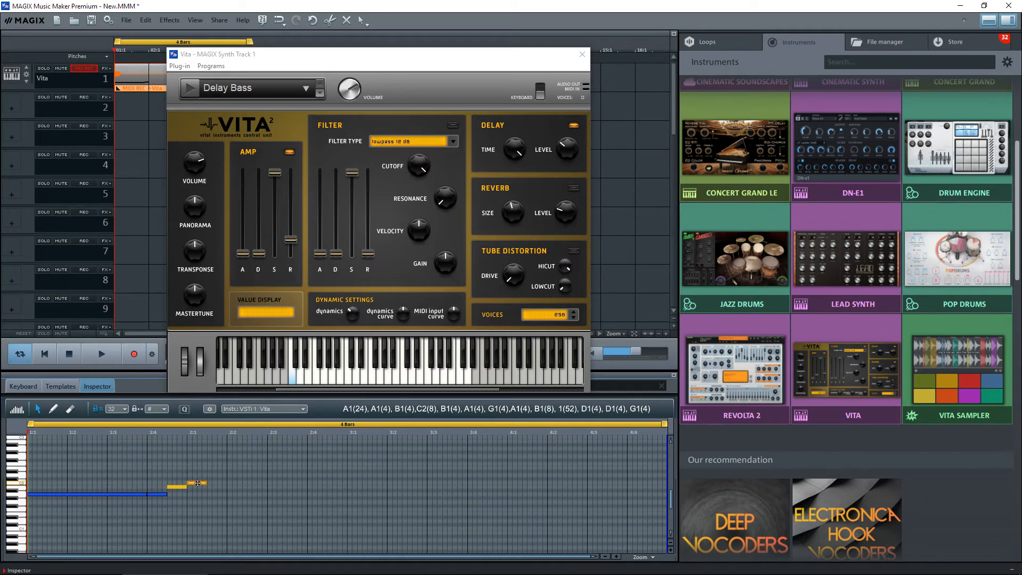
Step: Draw a higher note at the start of bar 2, then play and stop the phrase
click(176, 486)
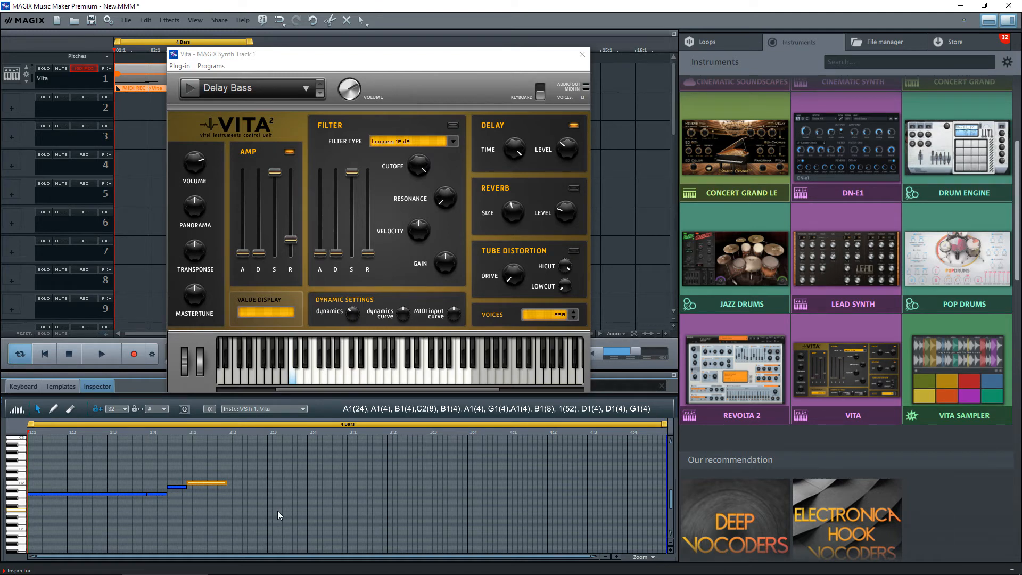
click(102, 354)
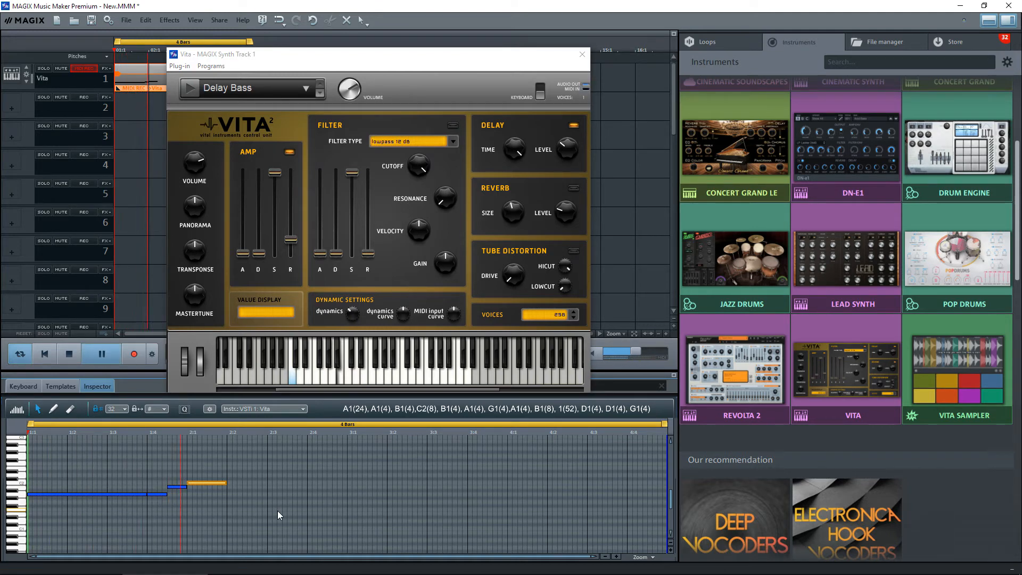
click(101, 354)
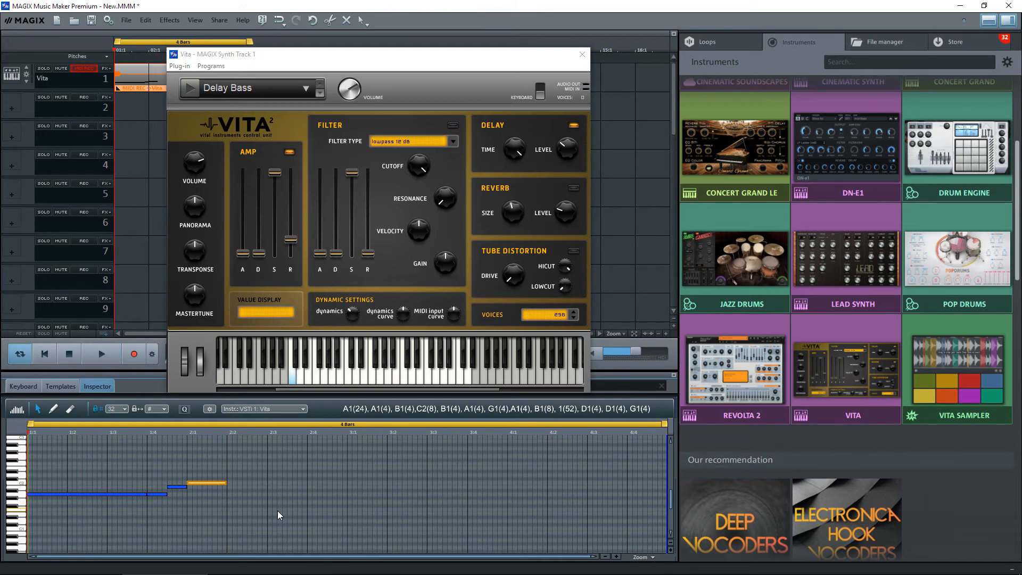
mouse_move(215, 497)
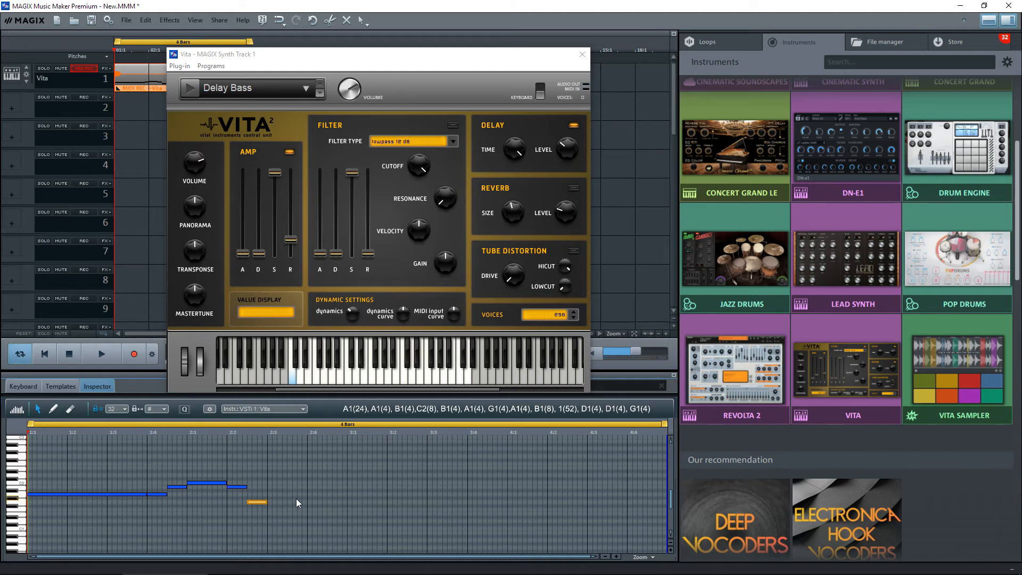
mouse_move(324, 496)
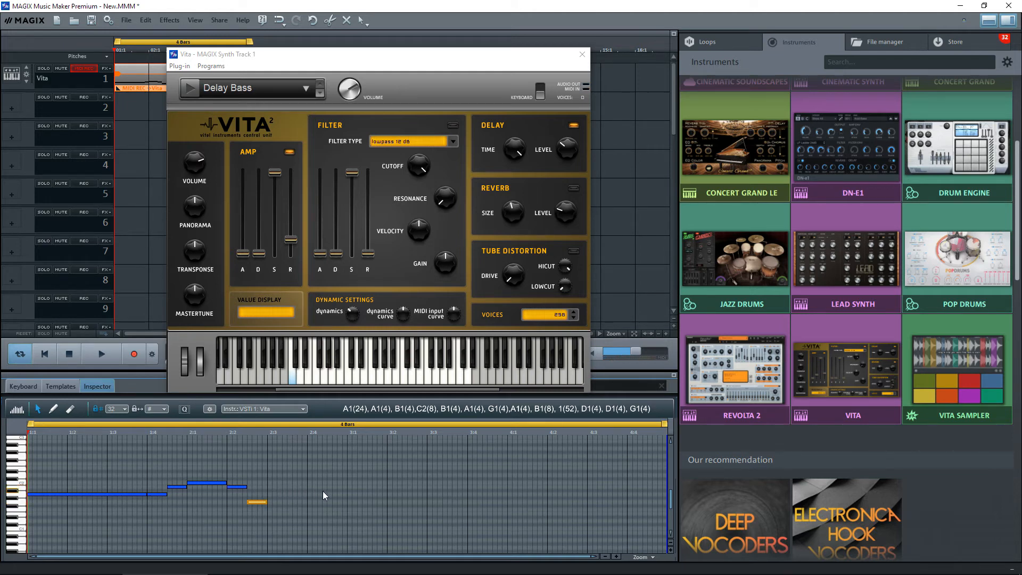
mouse_move(307, 505)
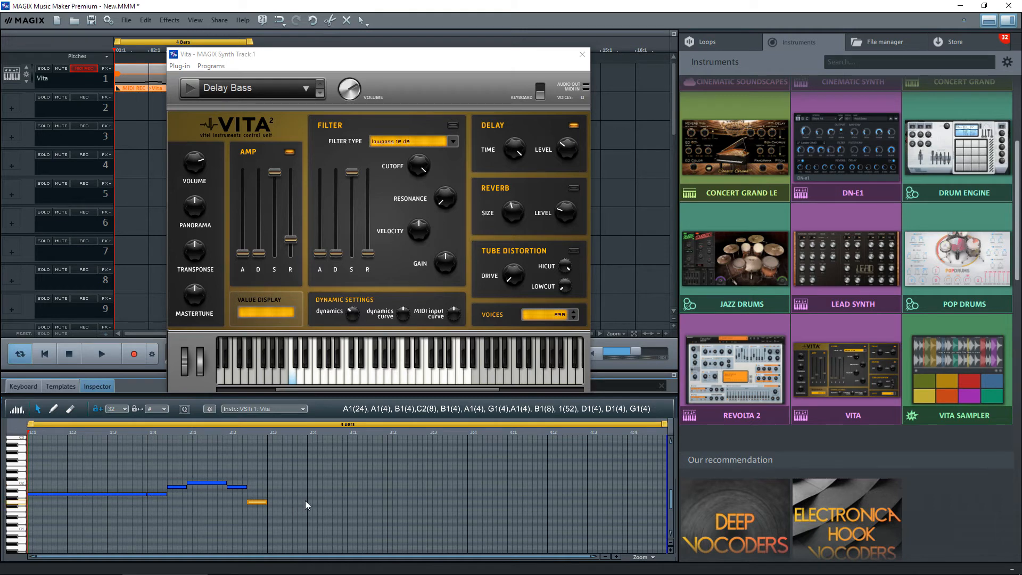
mouse_move(329, 398)
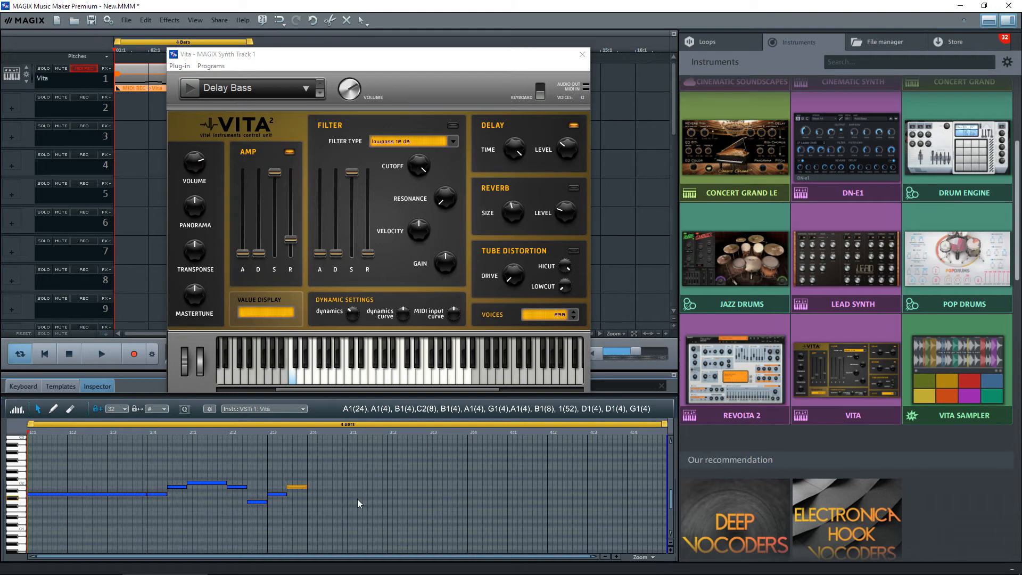
Step: Play the bass line, re-pitch the last bar-2 notes, and replay the revised line
click(101, 354)
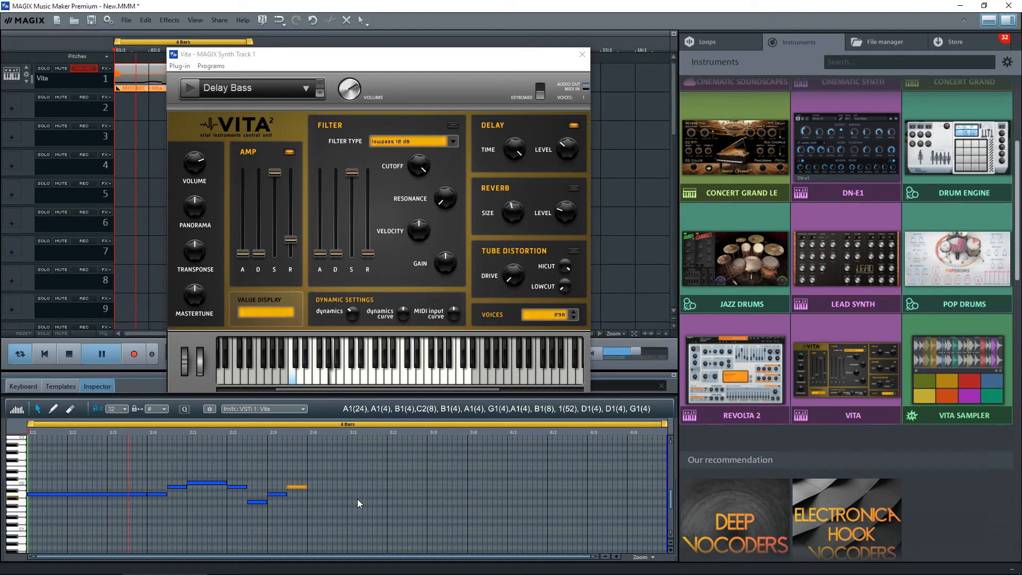
click(316, 432)
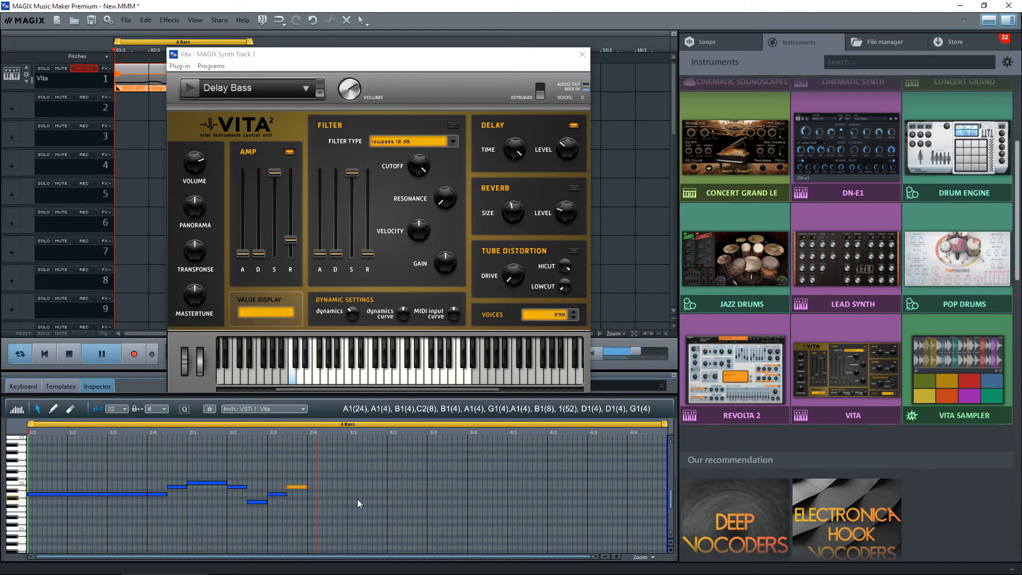
click(101, 354)
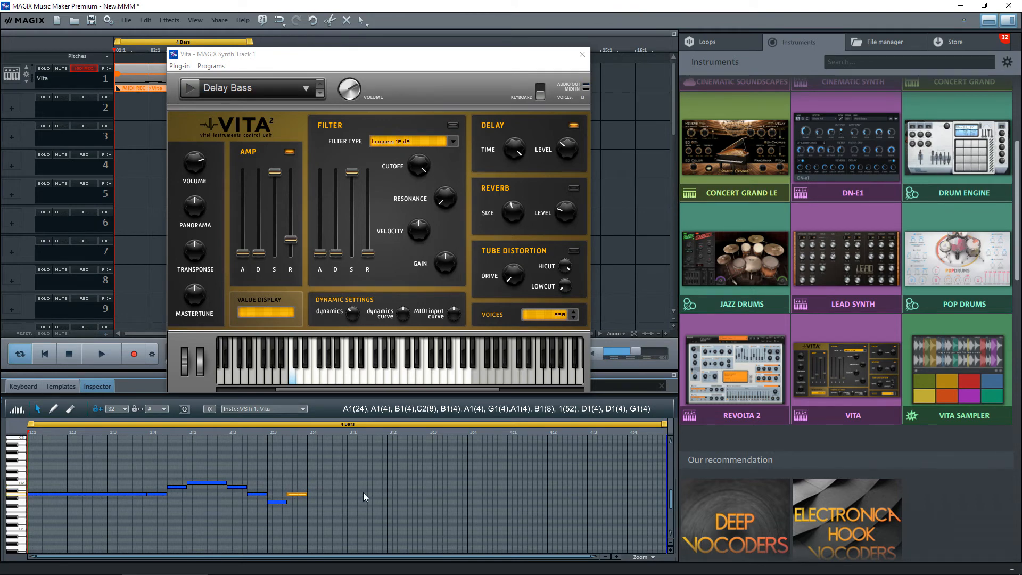
click(101, 353)
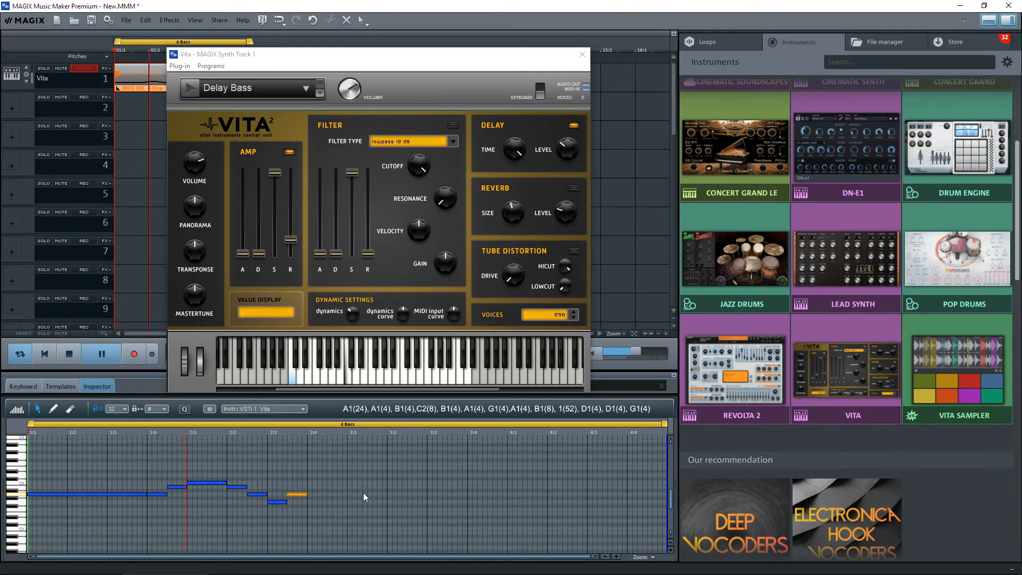
click(351, 496)
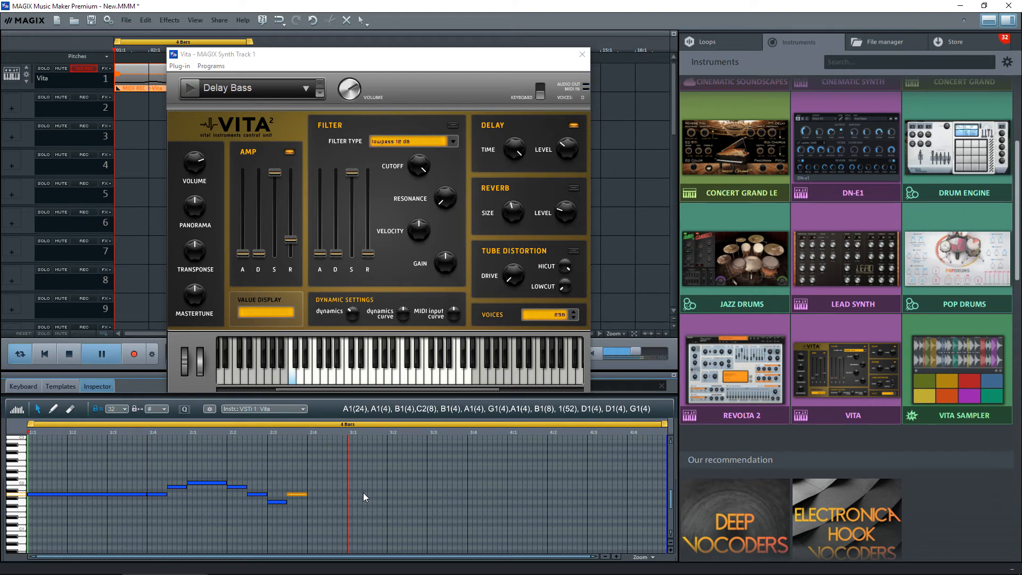
click(101, 353)
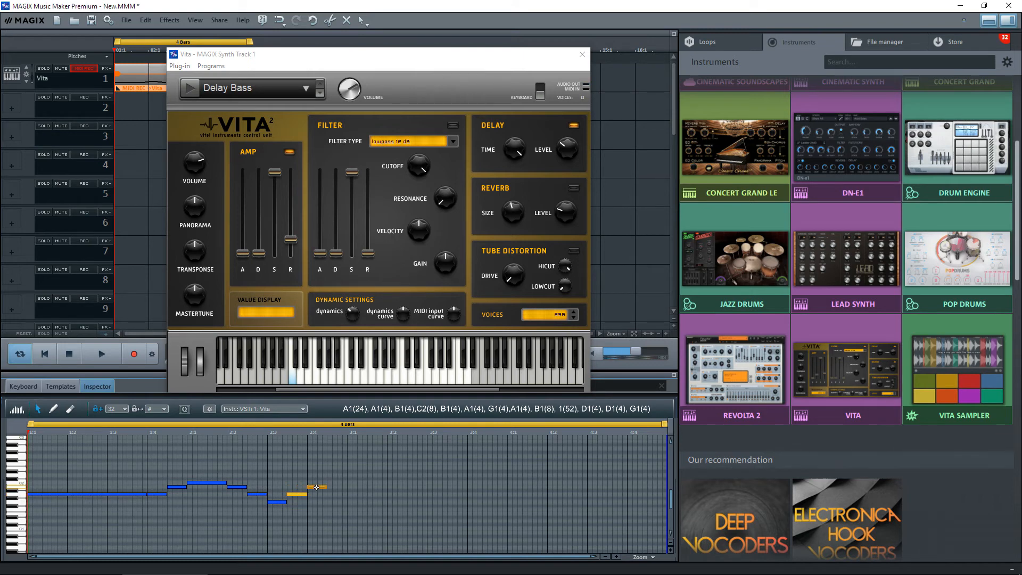
Step: Stretch a higher note to the end of bar 2 and add a long low note across bar 3
click(307, 487)
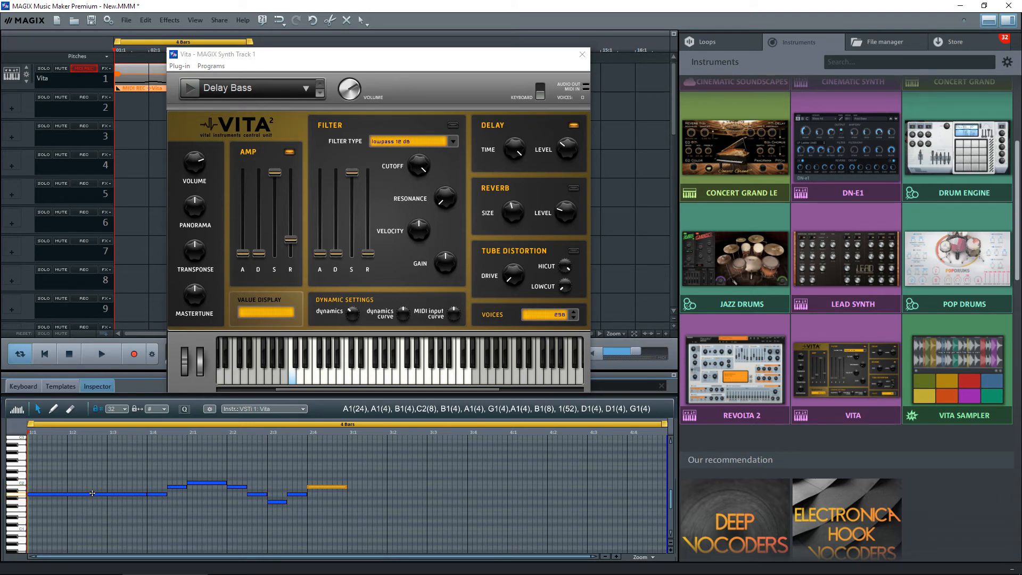
click(91, 494)
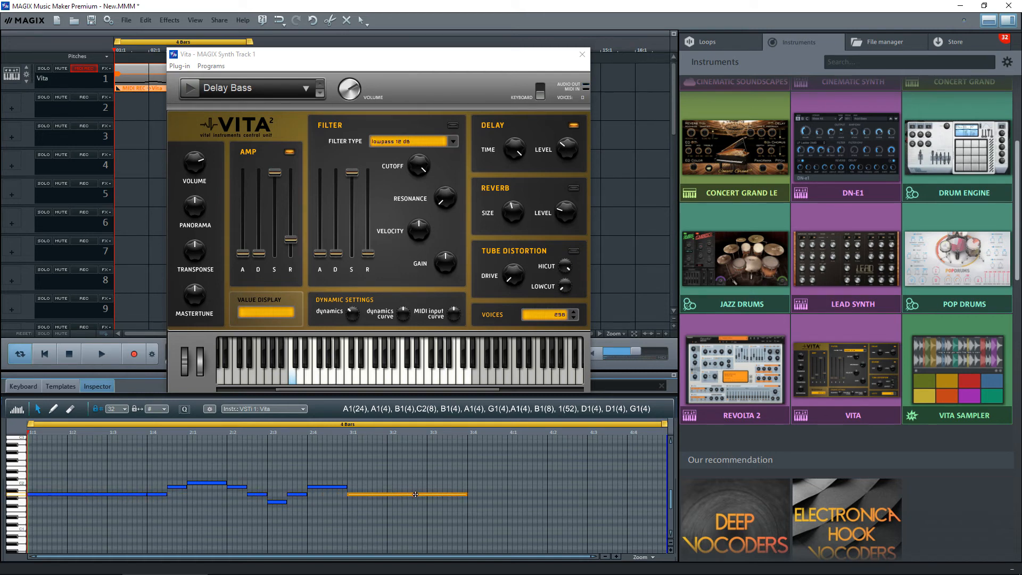
click(101, 354)
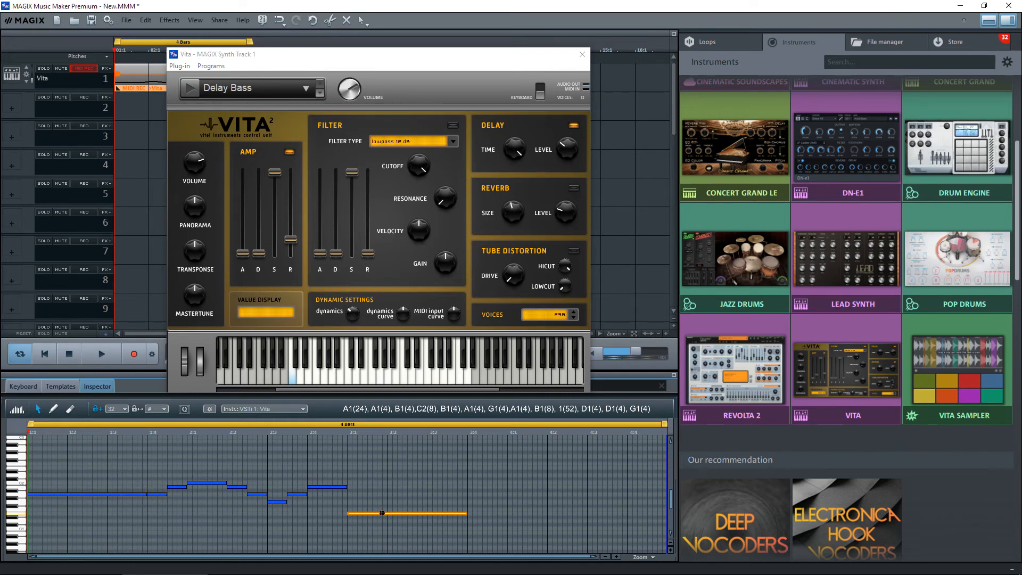
mouse_move(473, 520)
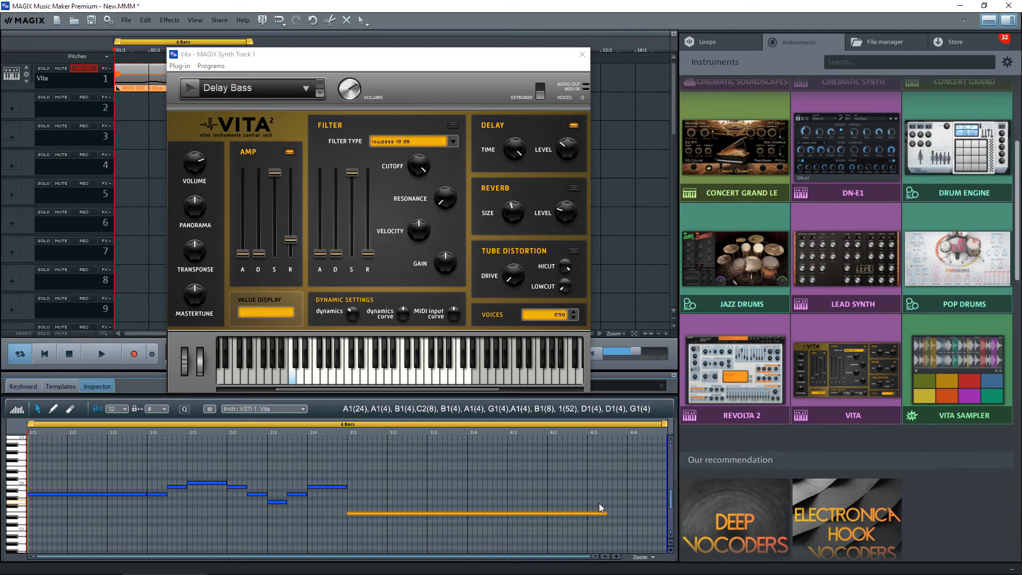
Step: Stretch the long low Vita note through bar 4
click(274, 502)
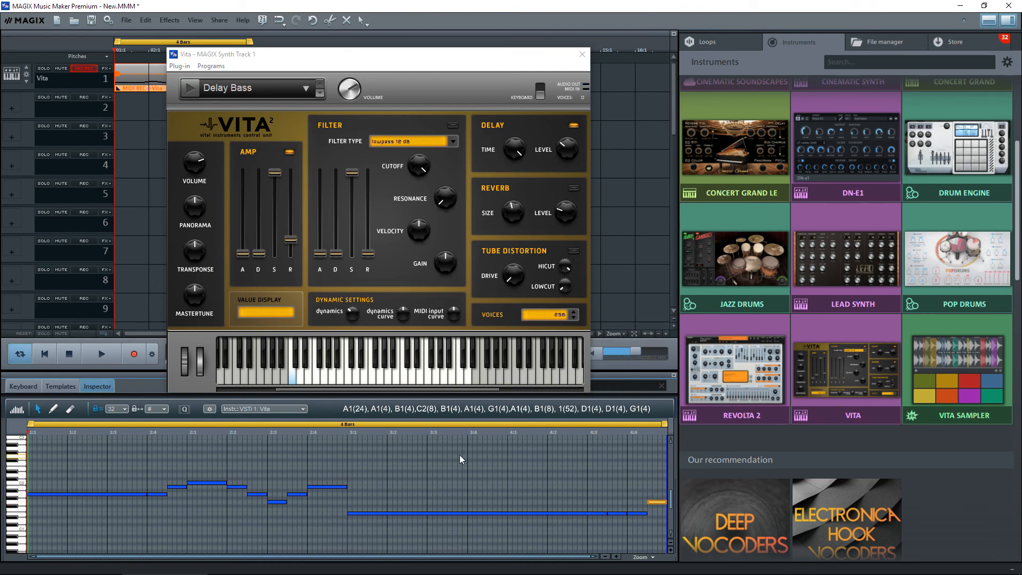
mouse_move(401, 549)
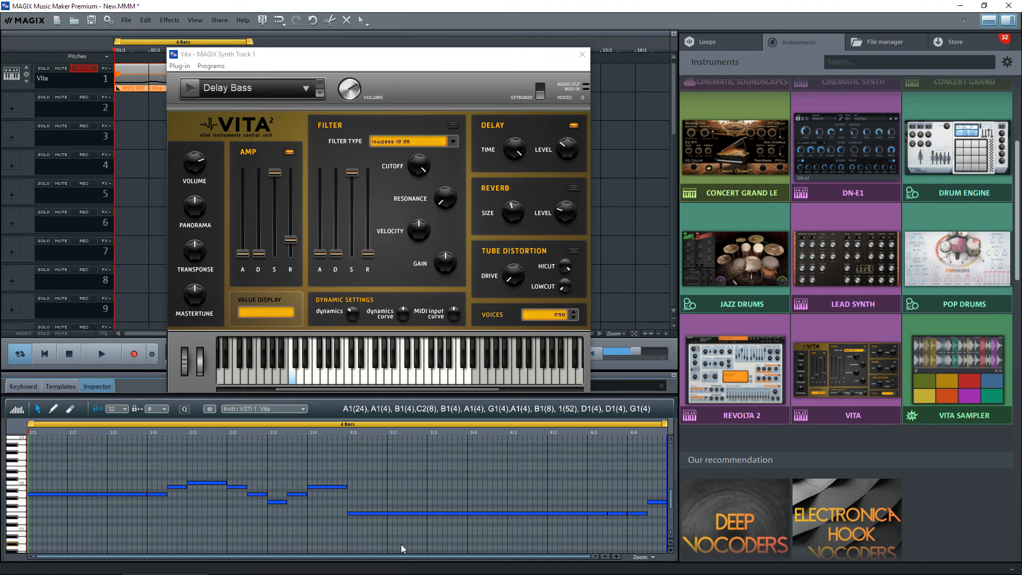
Step: Play back the finished four-bar Delay Bass line, then stop playback
click(101, 353)
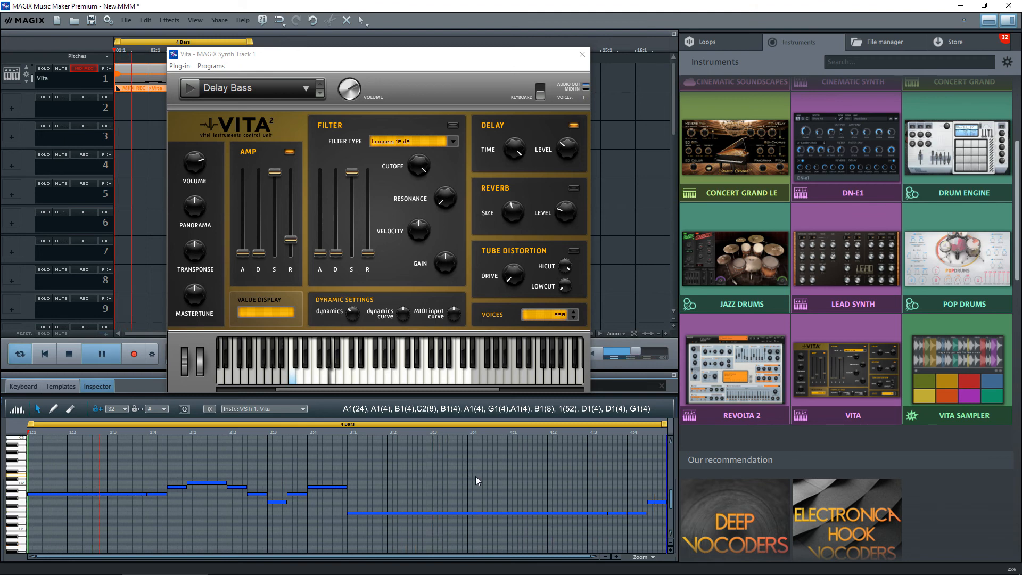
click(101, 354)
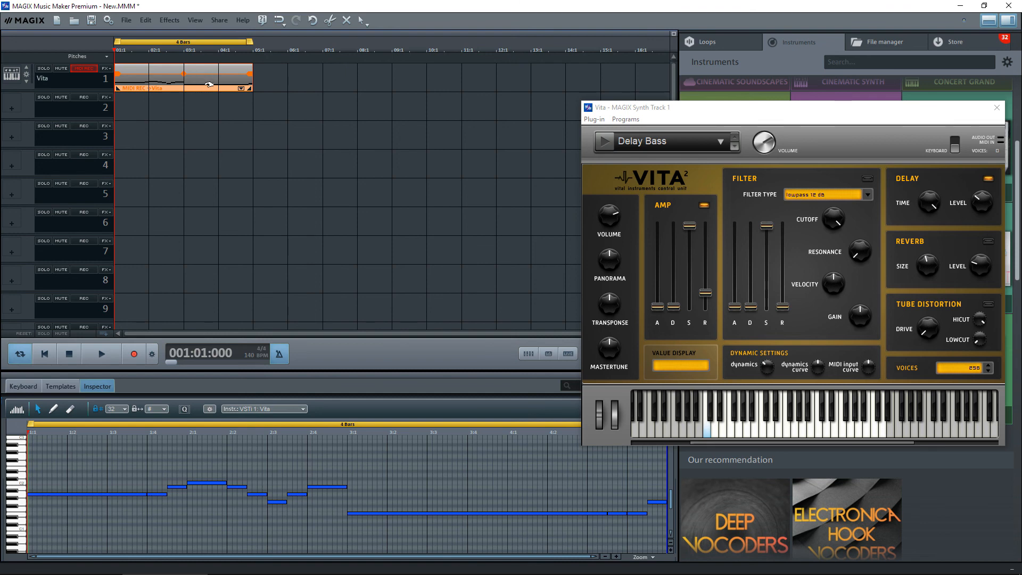
mouse_move(212, 82)
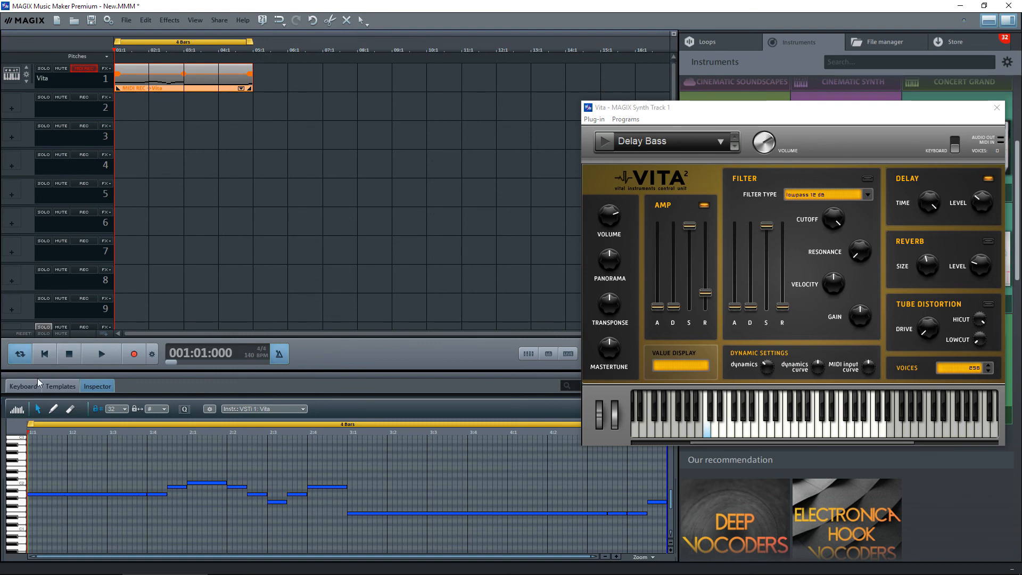
Step: Show the Delay Bass on-screen keyboard and play the arrangement from the start
click(23, 386)
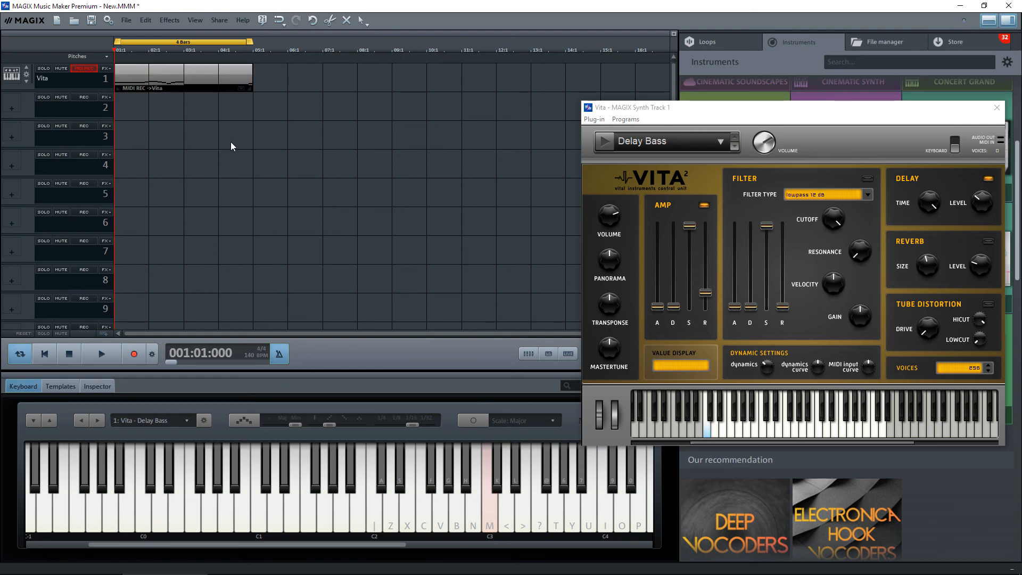
mouse_move(352, 145)
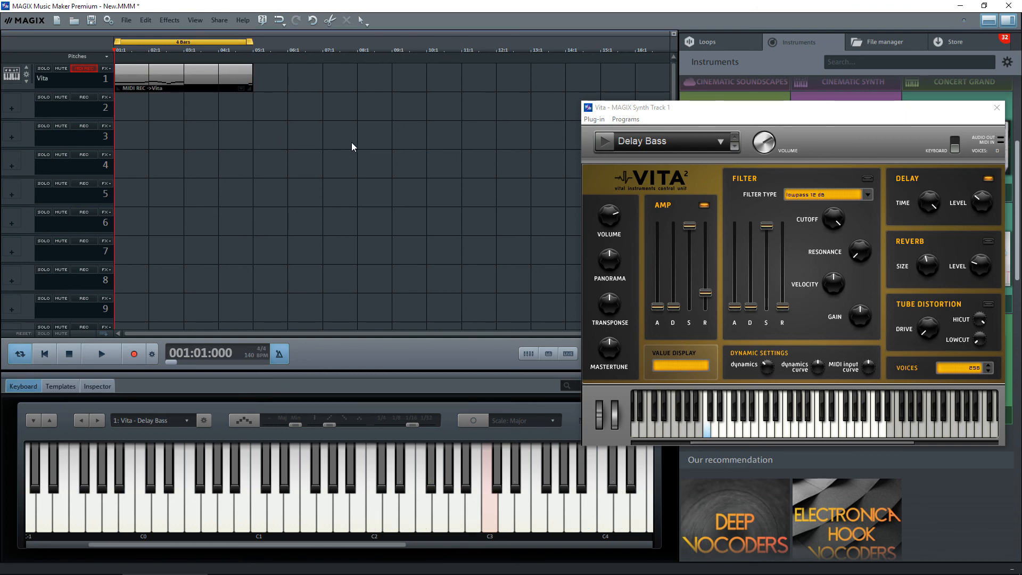
click(100, 354)
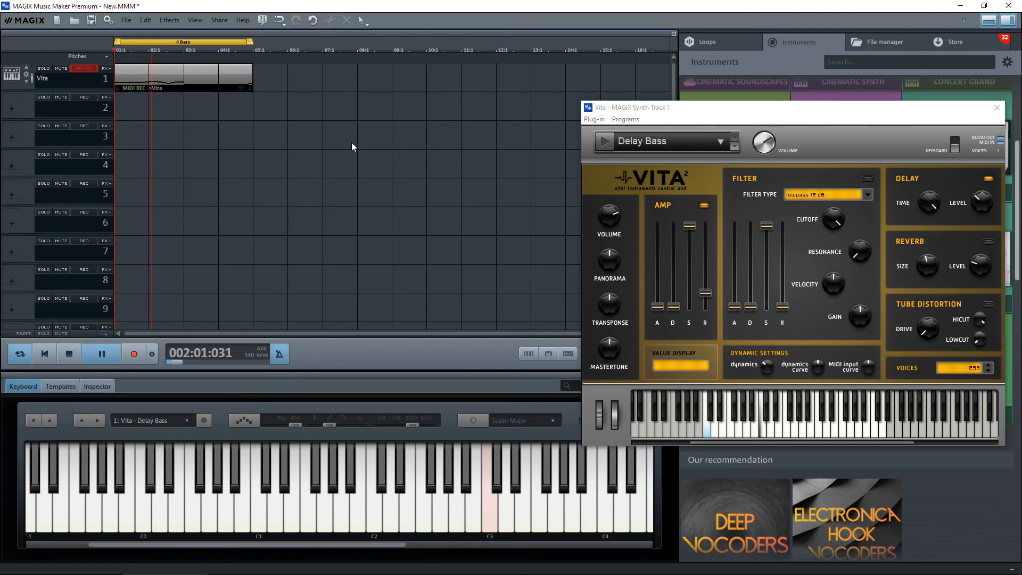